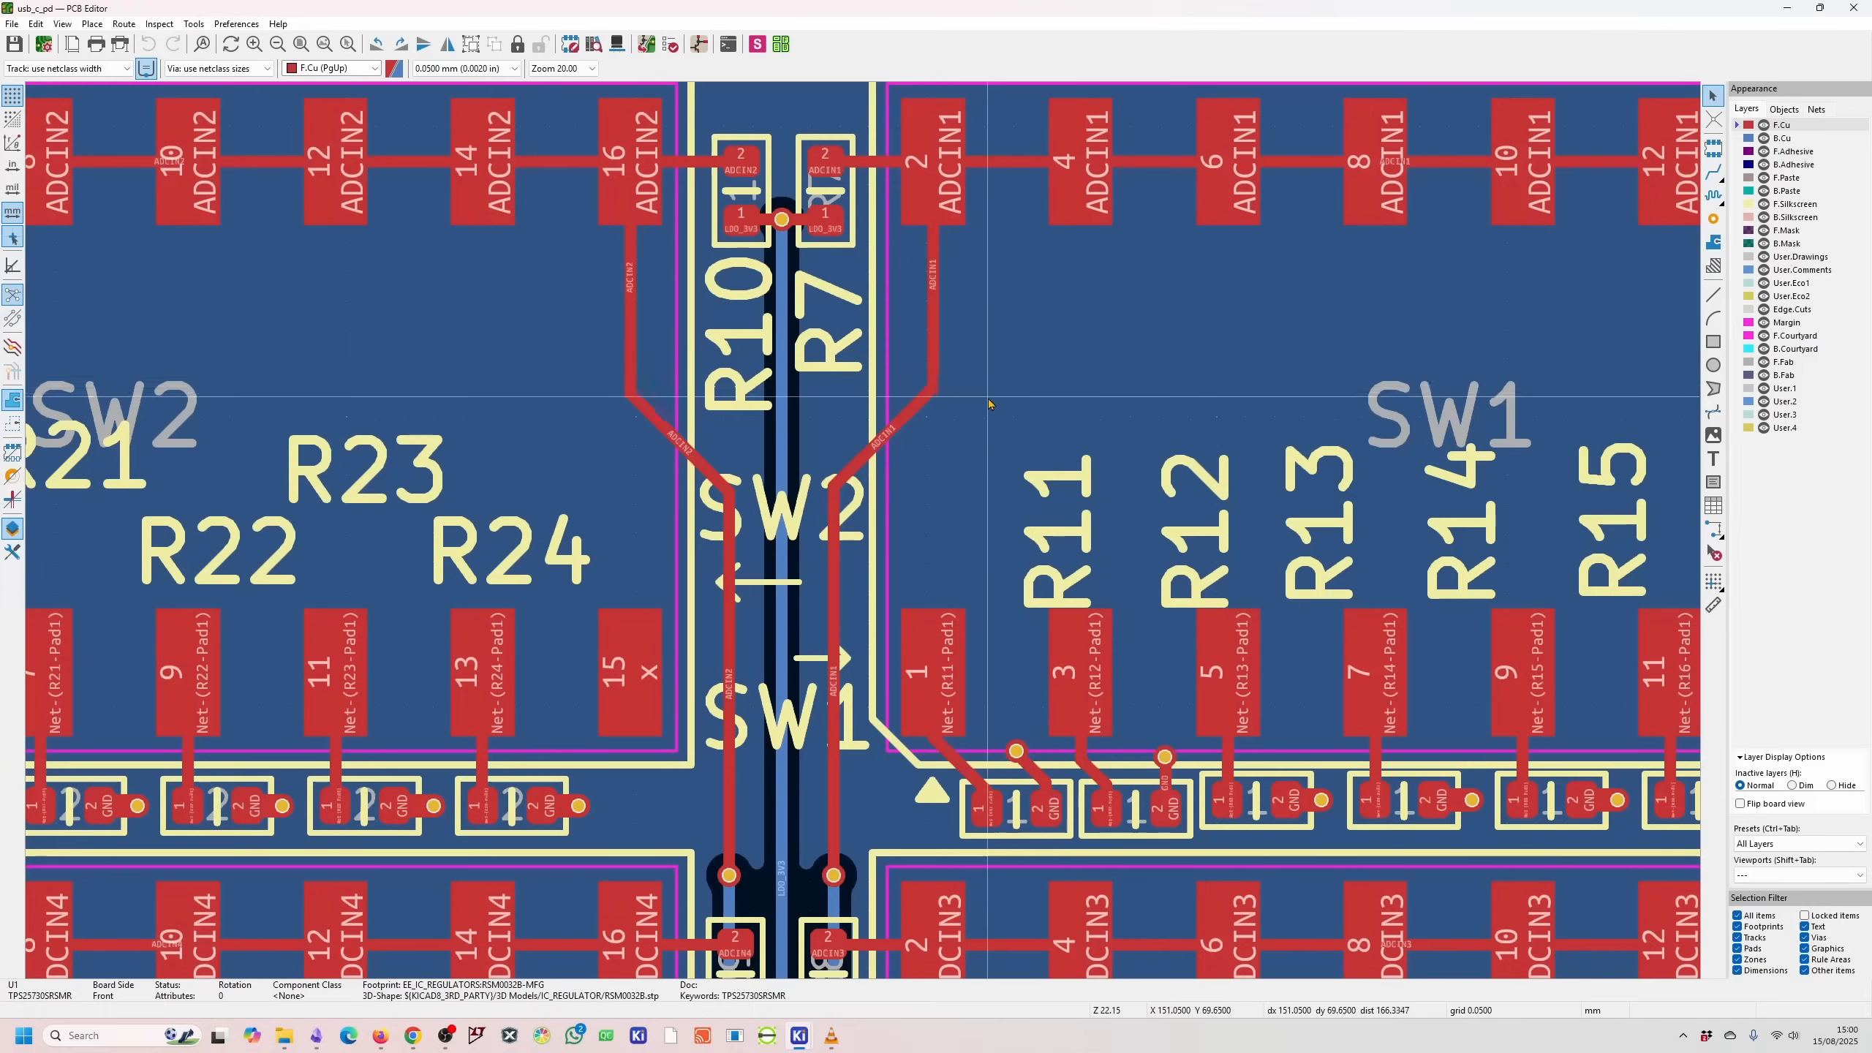
# Render the board in 3D, showing DIP switches, pin headers and the USB-C connector
pyautogui.click(617, 43)
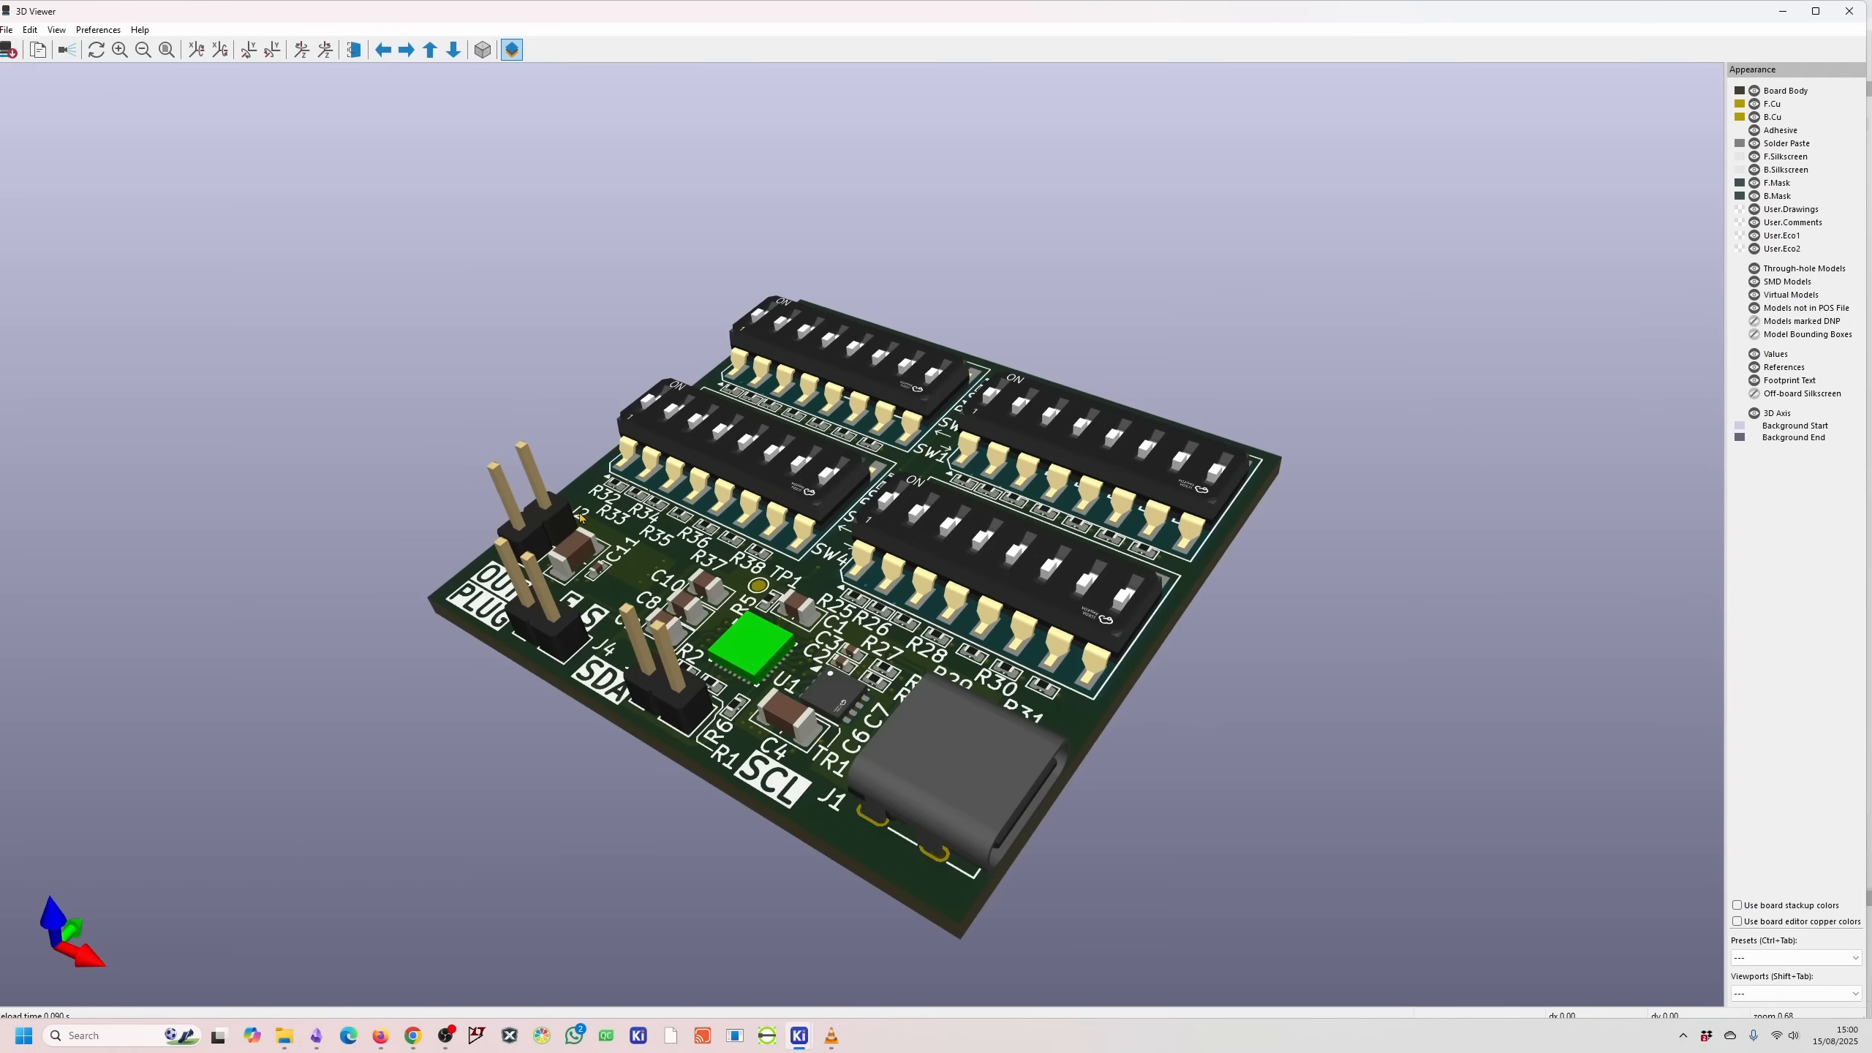
pyautogui.scroll(3)
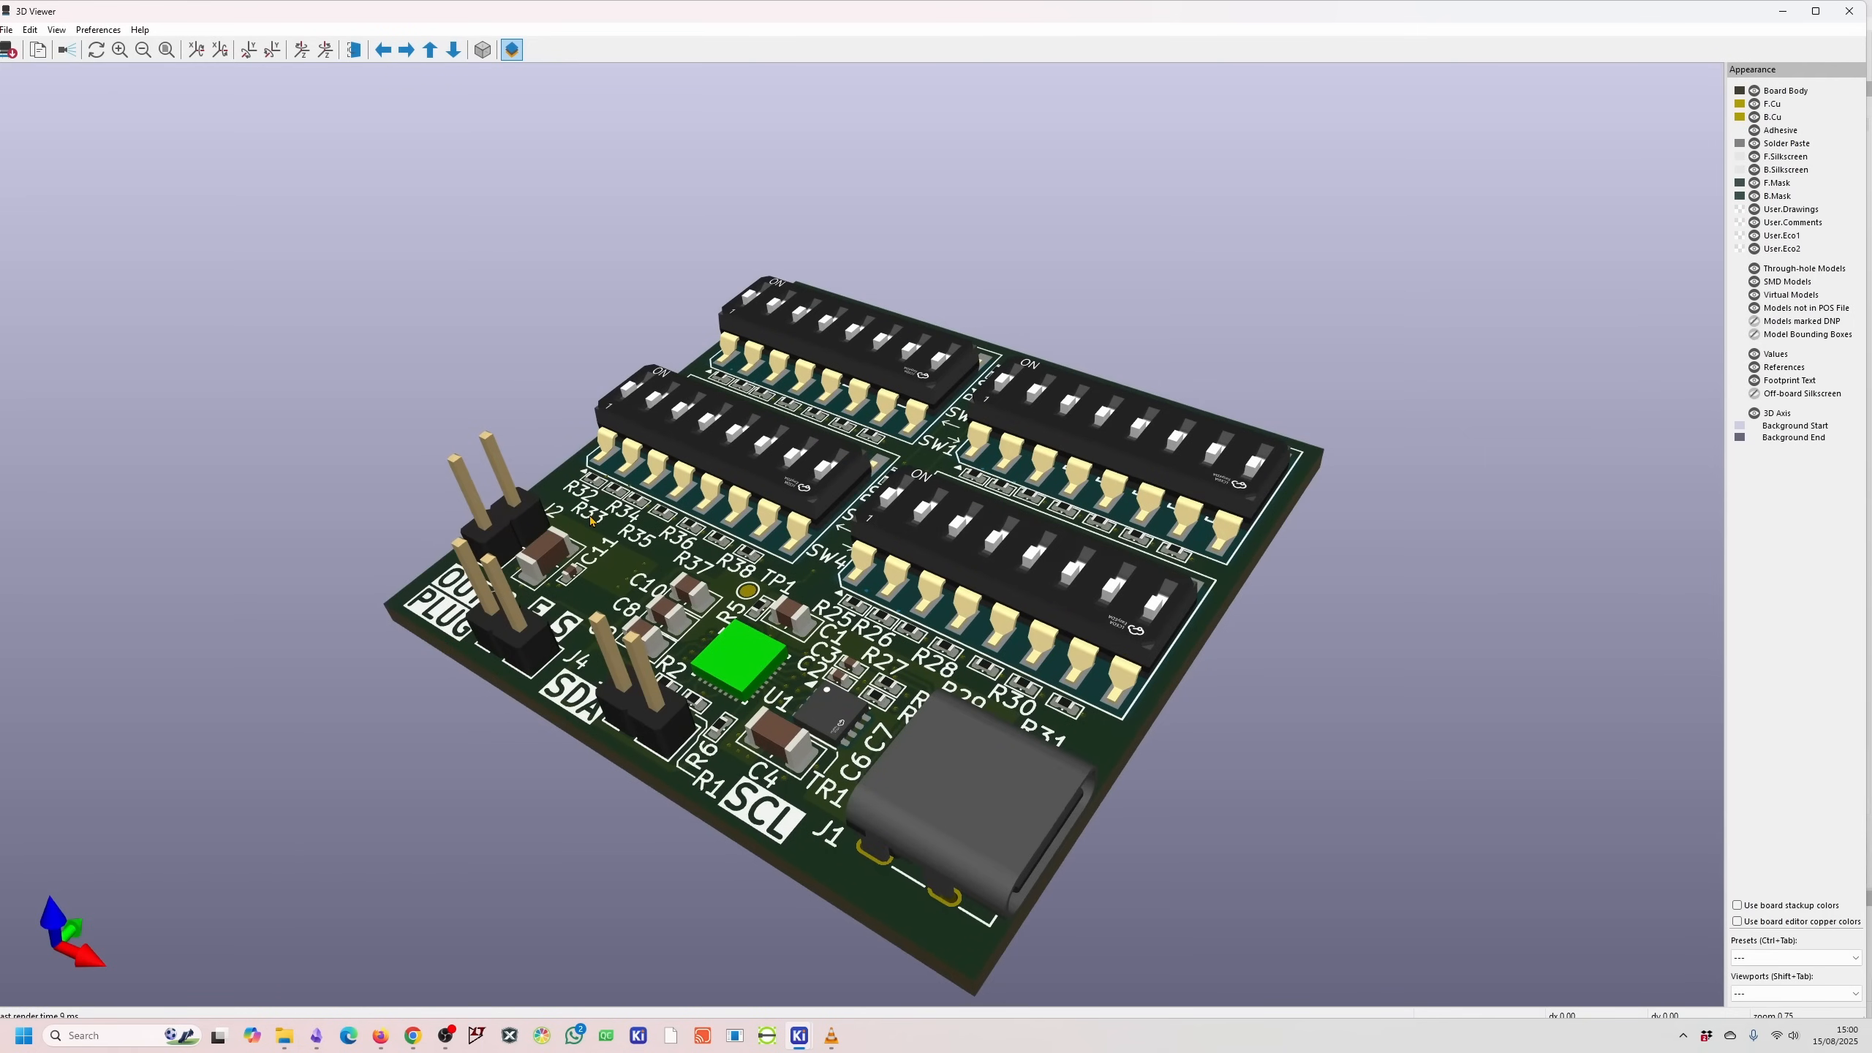
pyautogui.moveTo(591, 528)
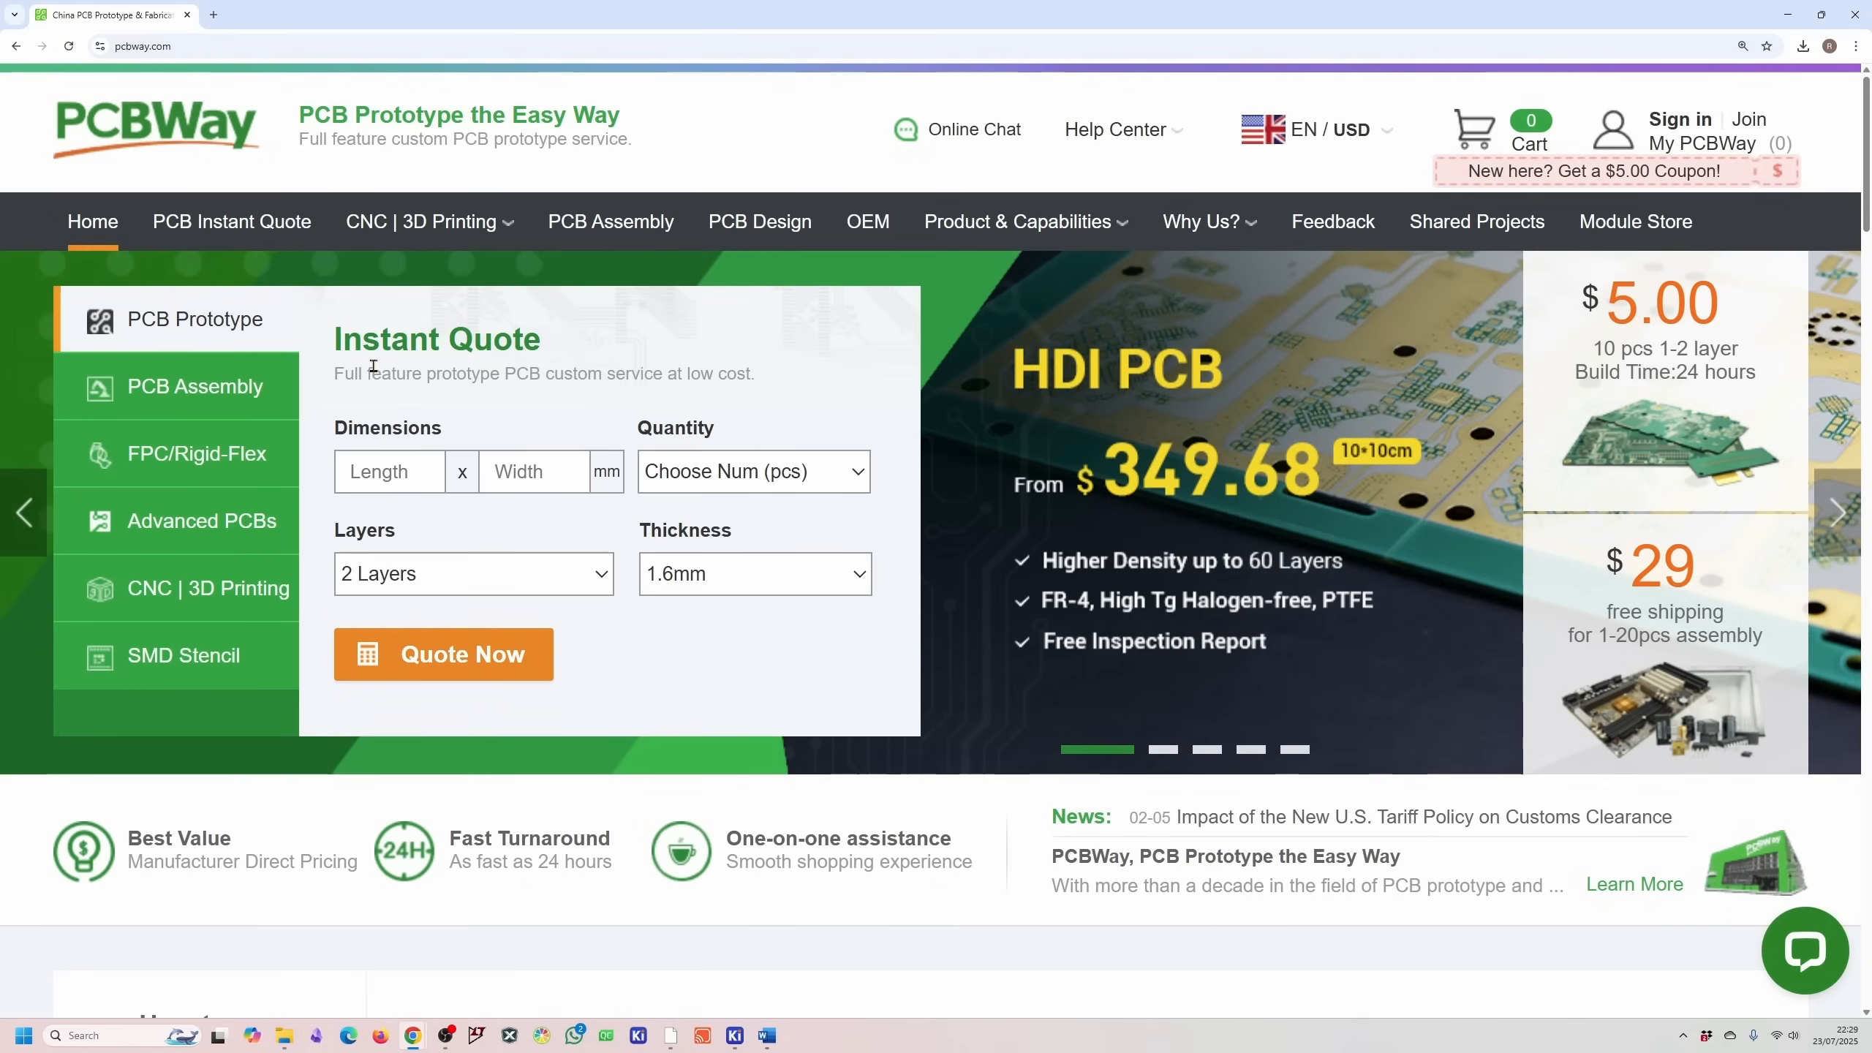
# Scroll the PCBWay homepage past Instant Quote to the How to use section
pyautogui.scroll(-3)
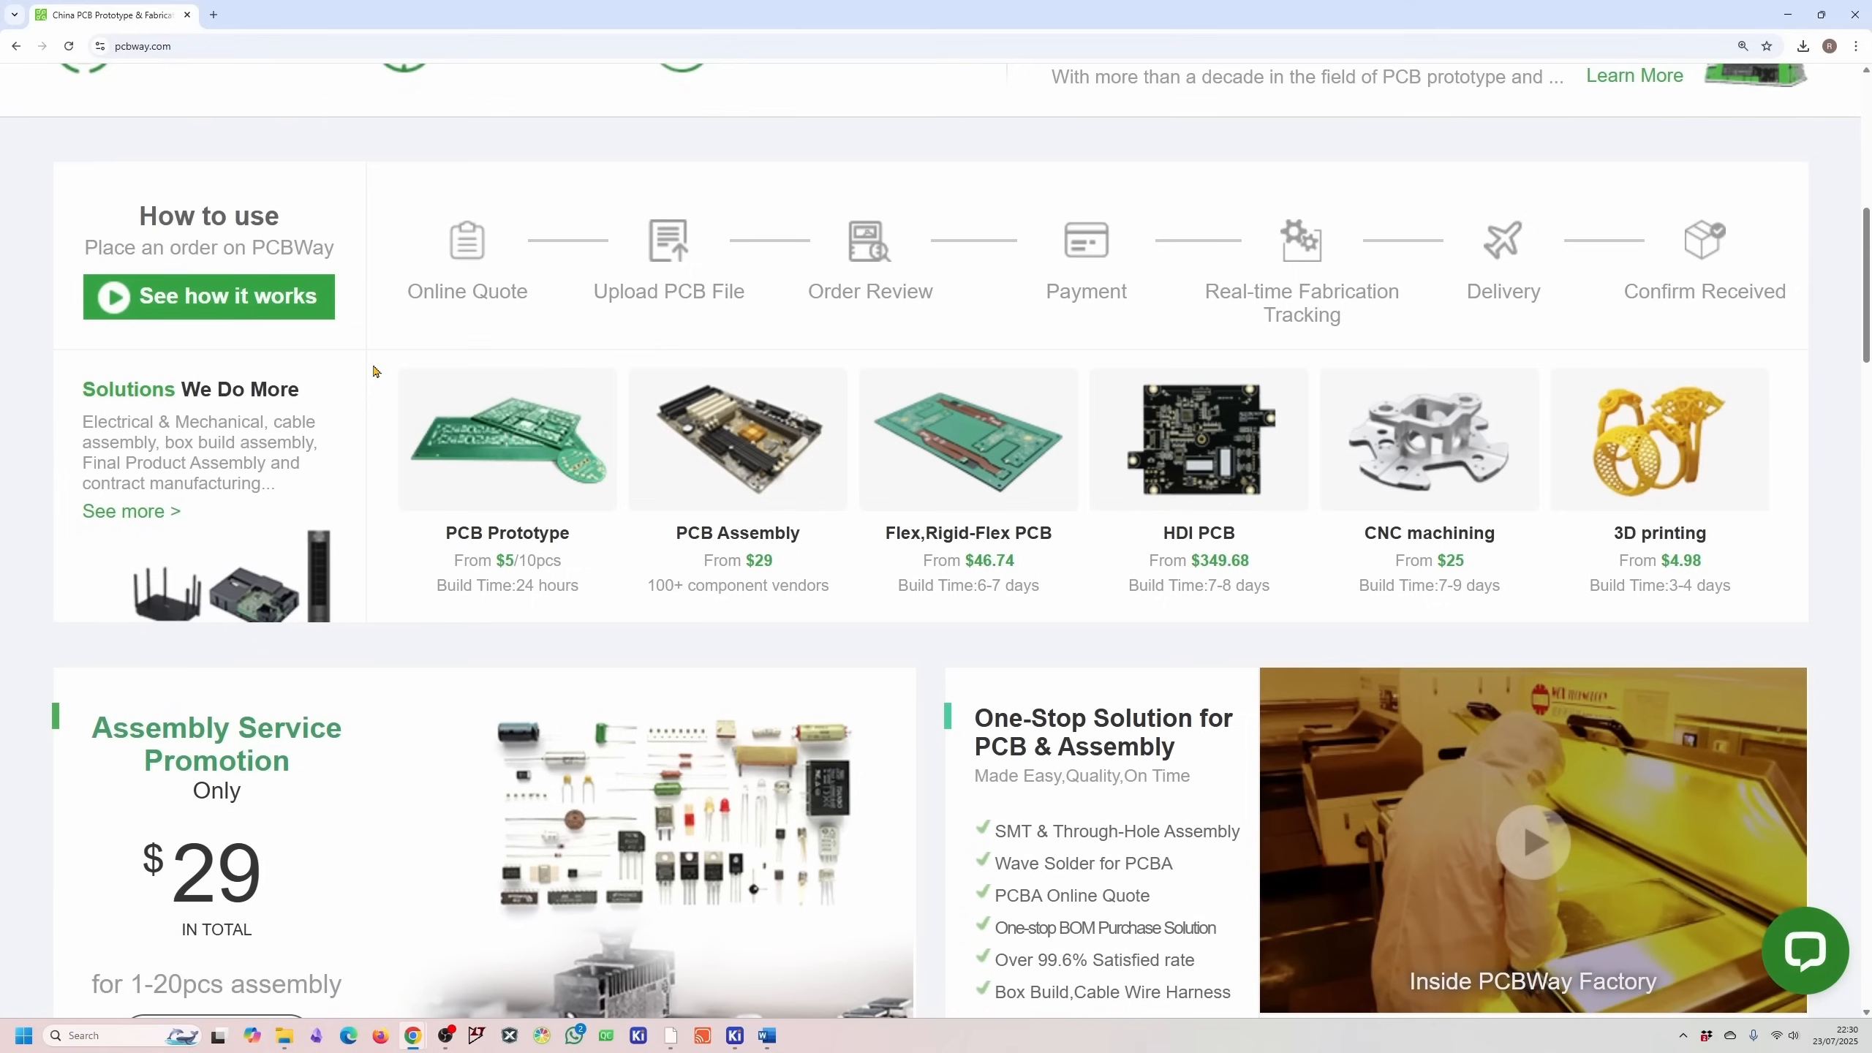
pyautogui.scroll(-3)
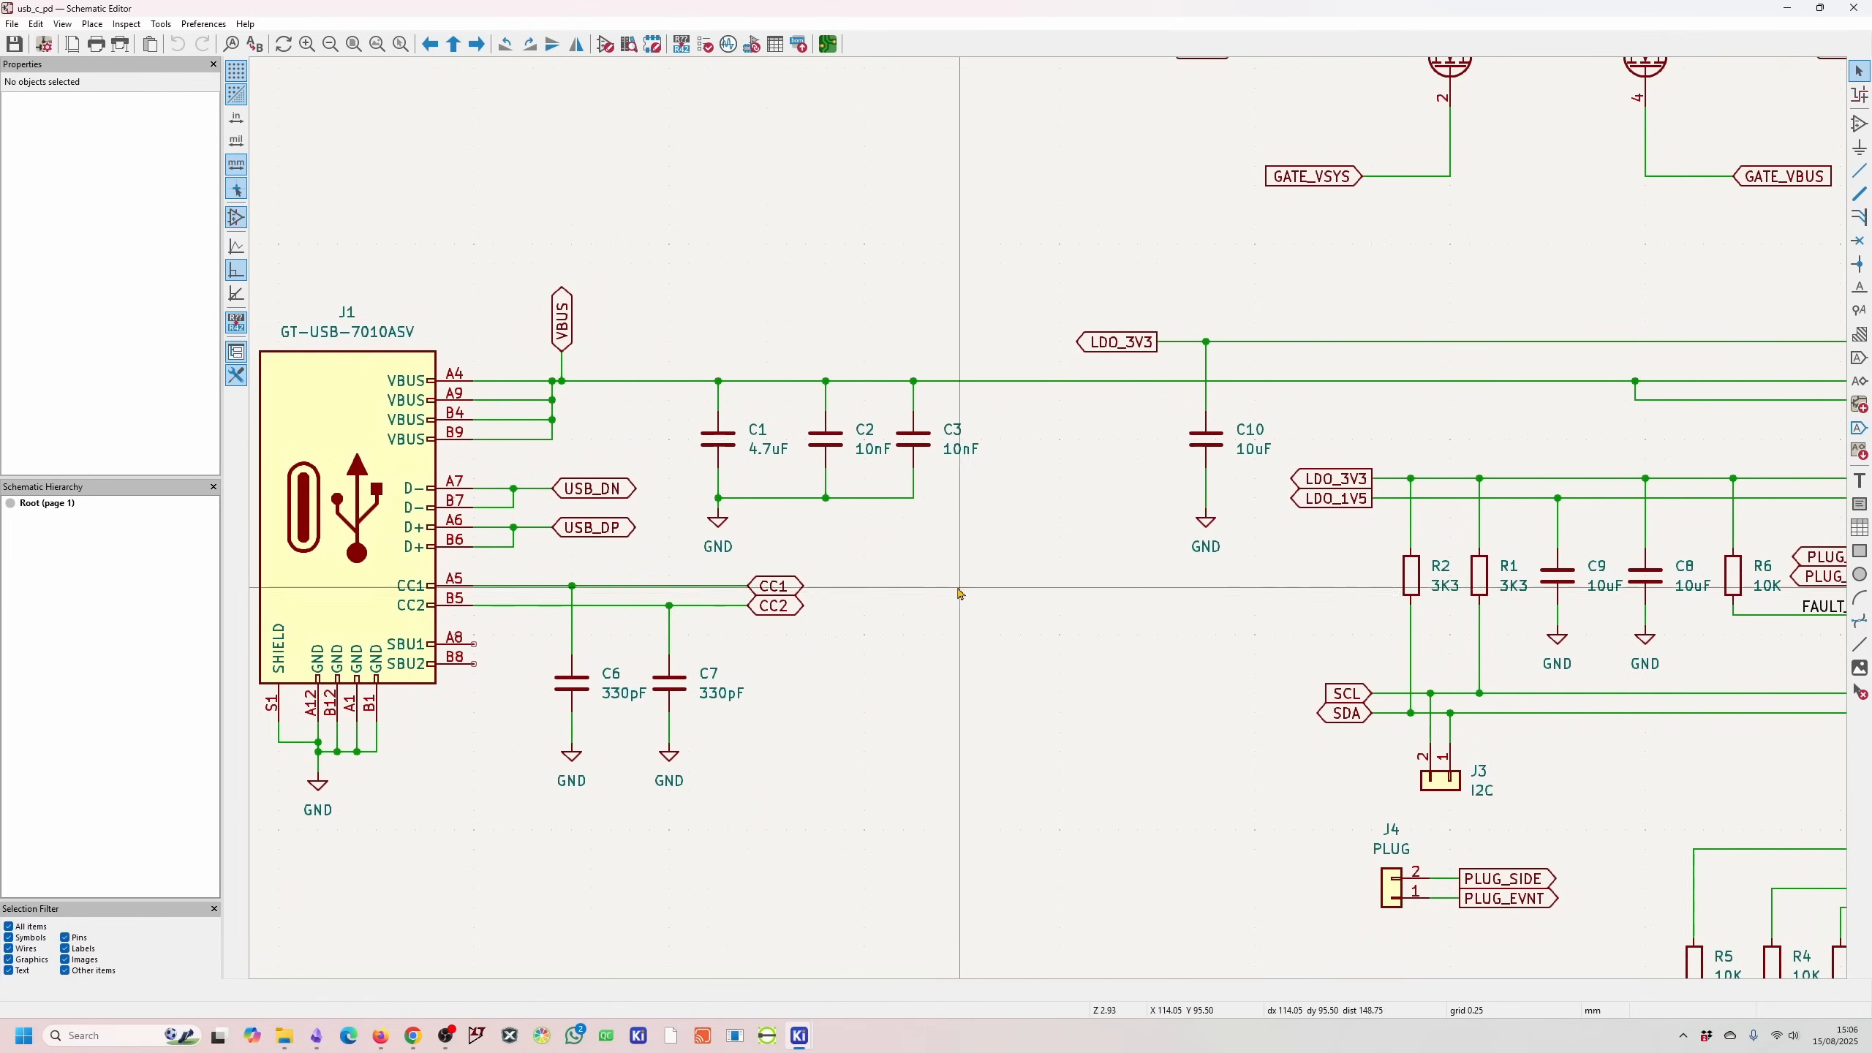
pyautogui.moveTo(537, 418)
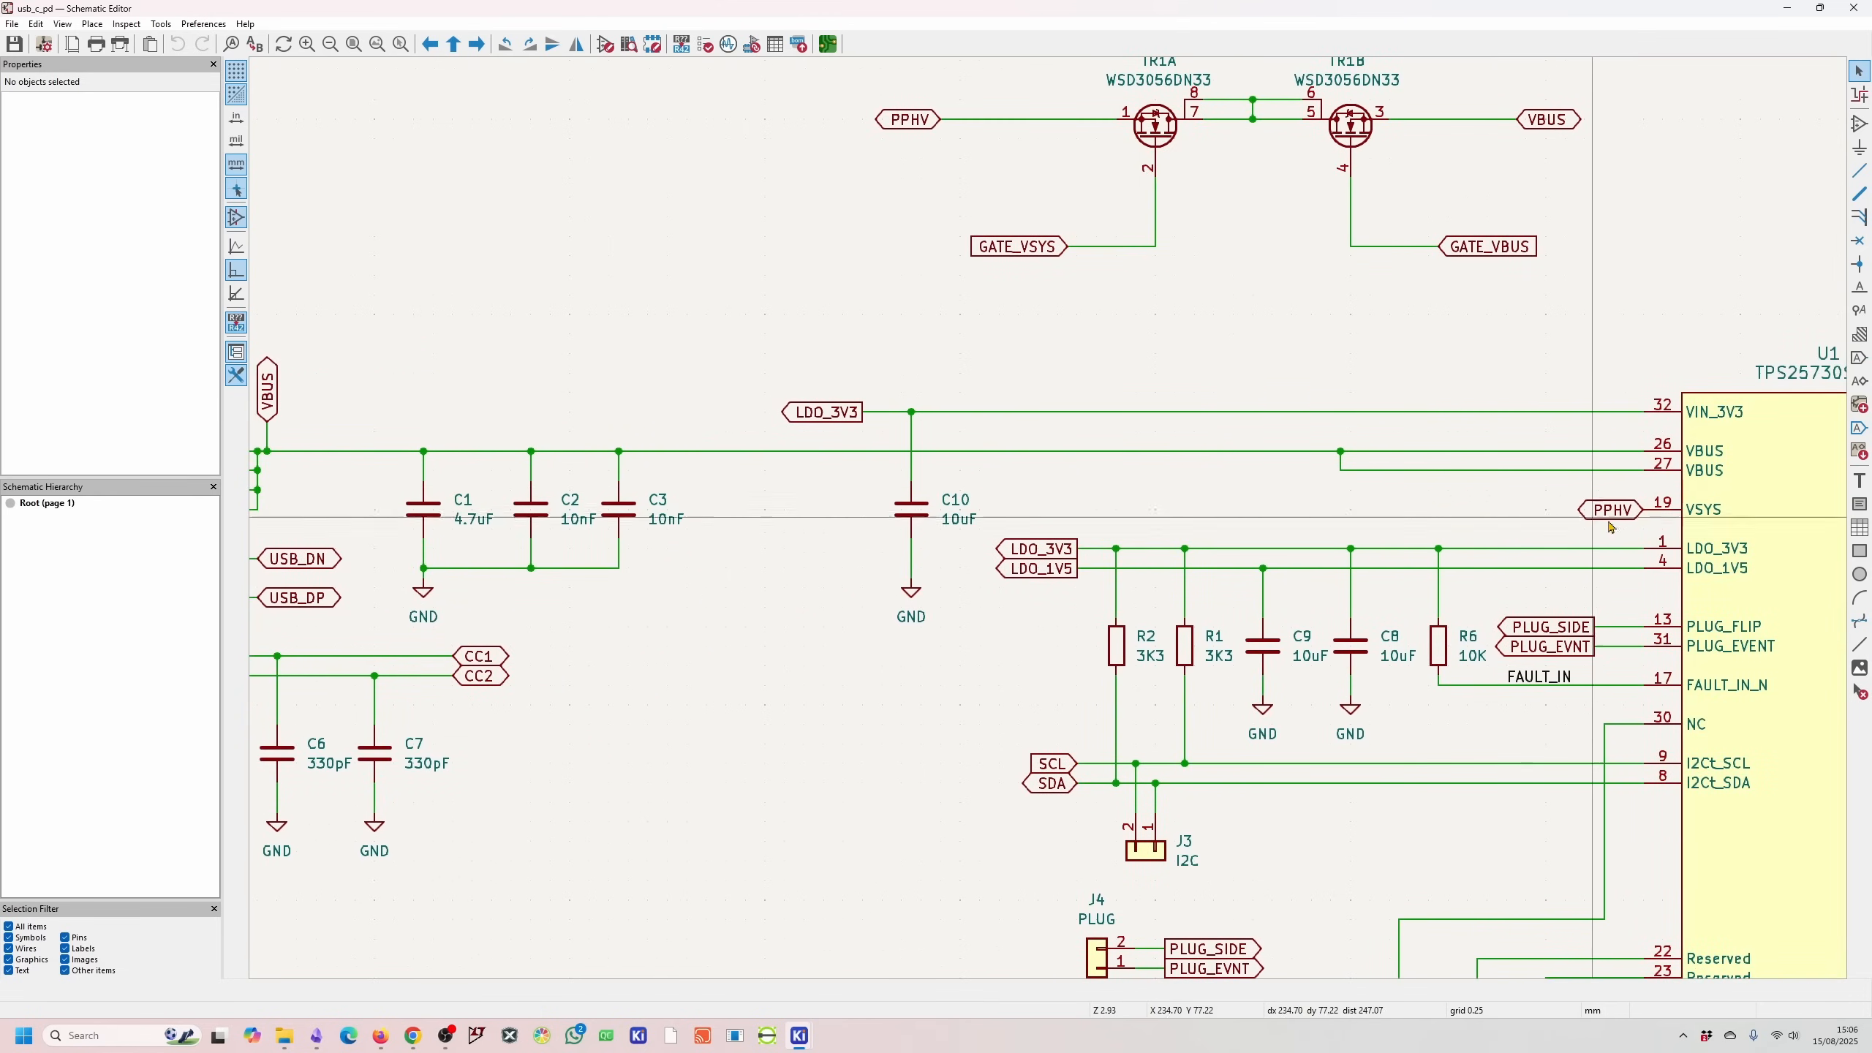
# Scroll the schematic to USB-C connector J1, its capacitors and controller U1
pyautogui.scroll(-3)
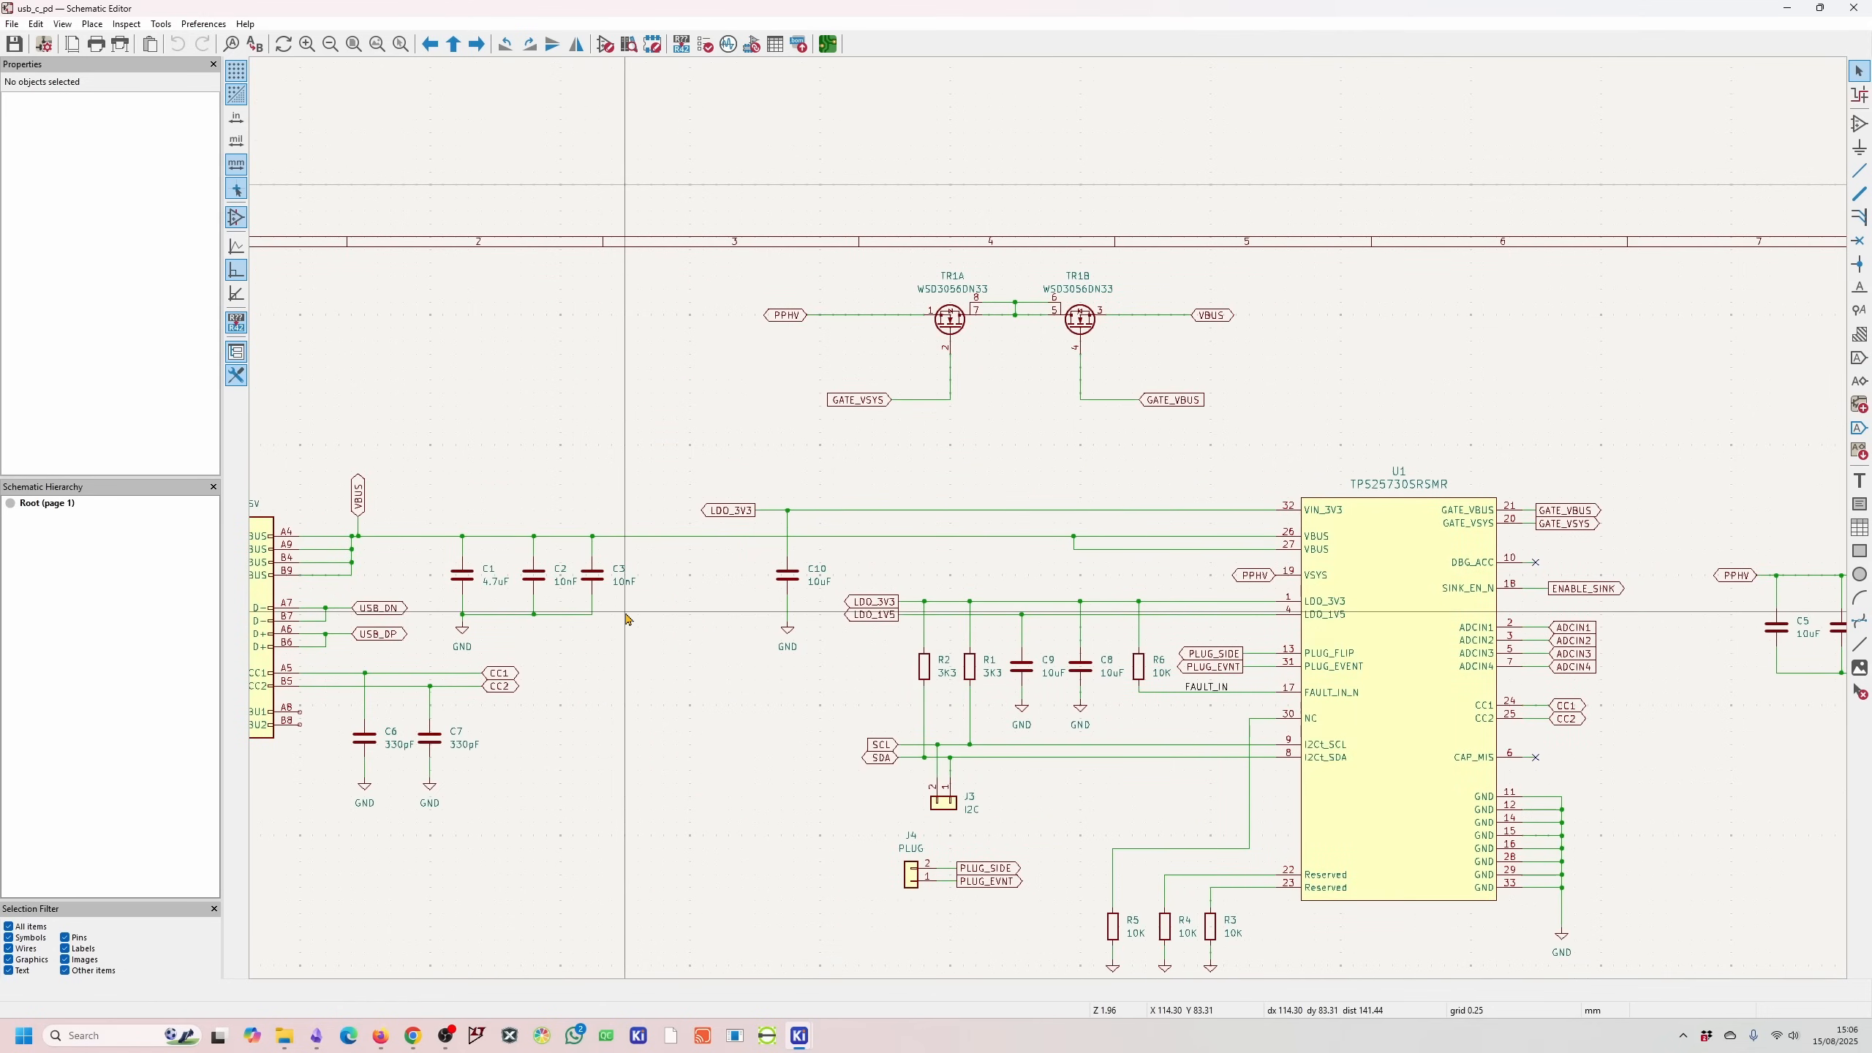
pyautogui.moveTo(680, 648)
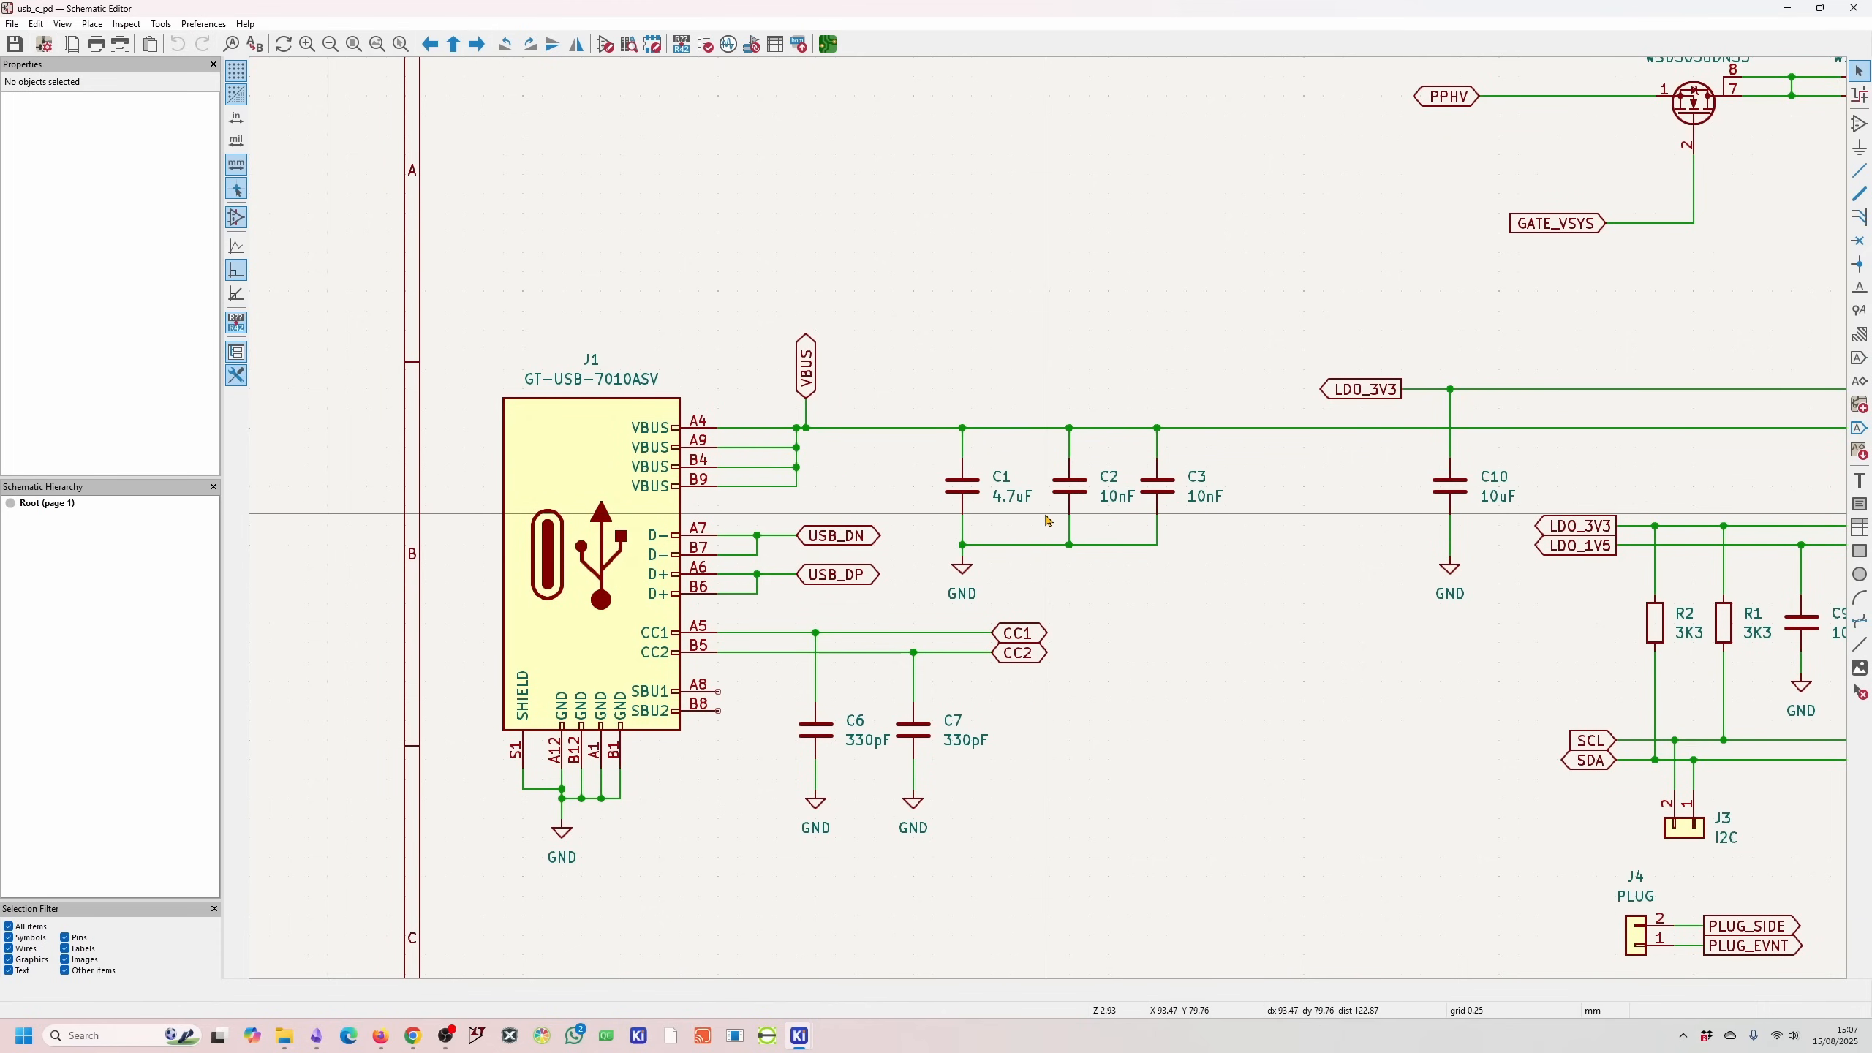
pyautogui.moveTo(1015, 519)
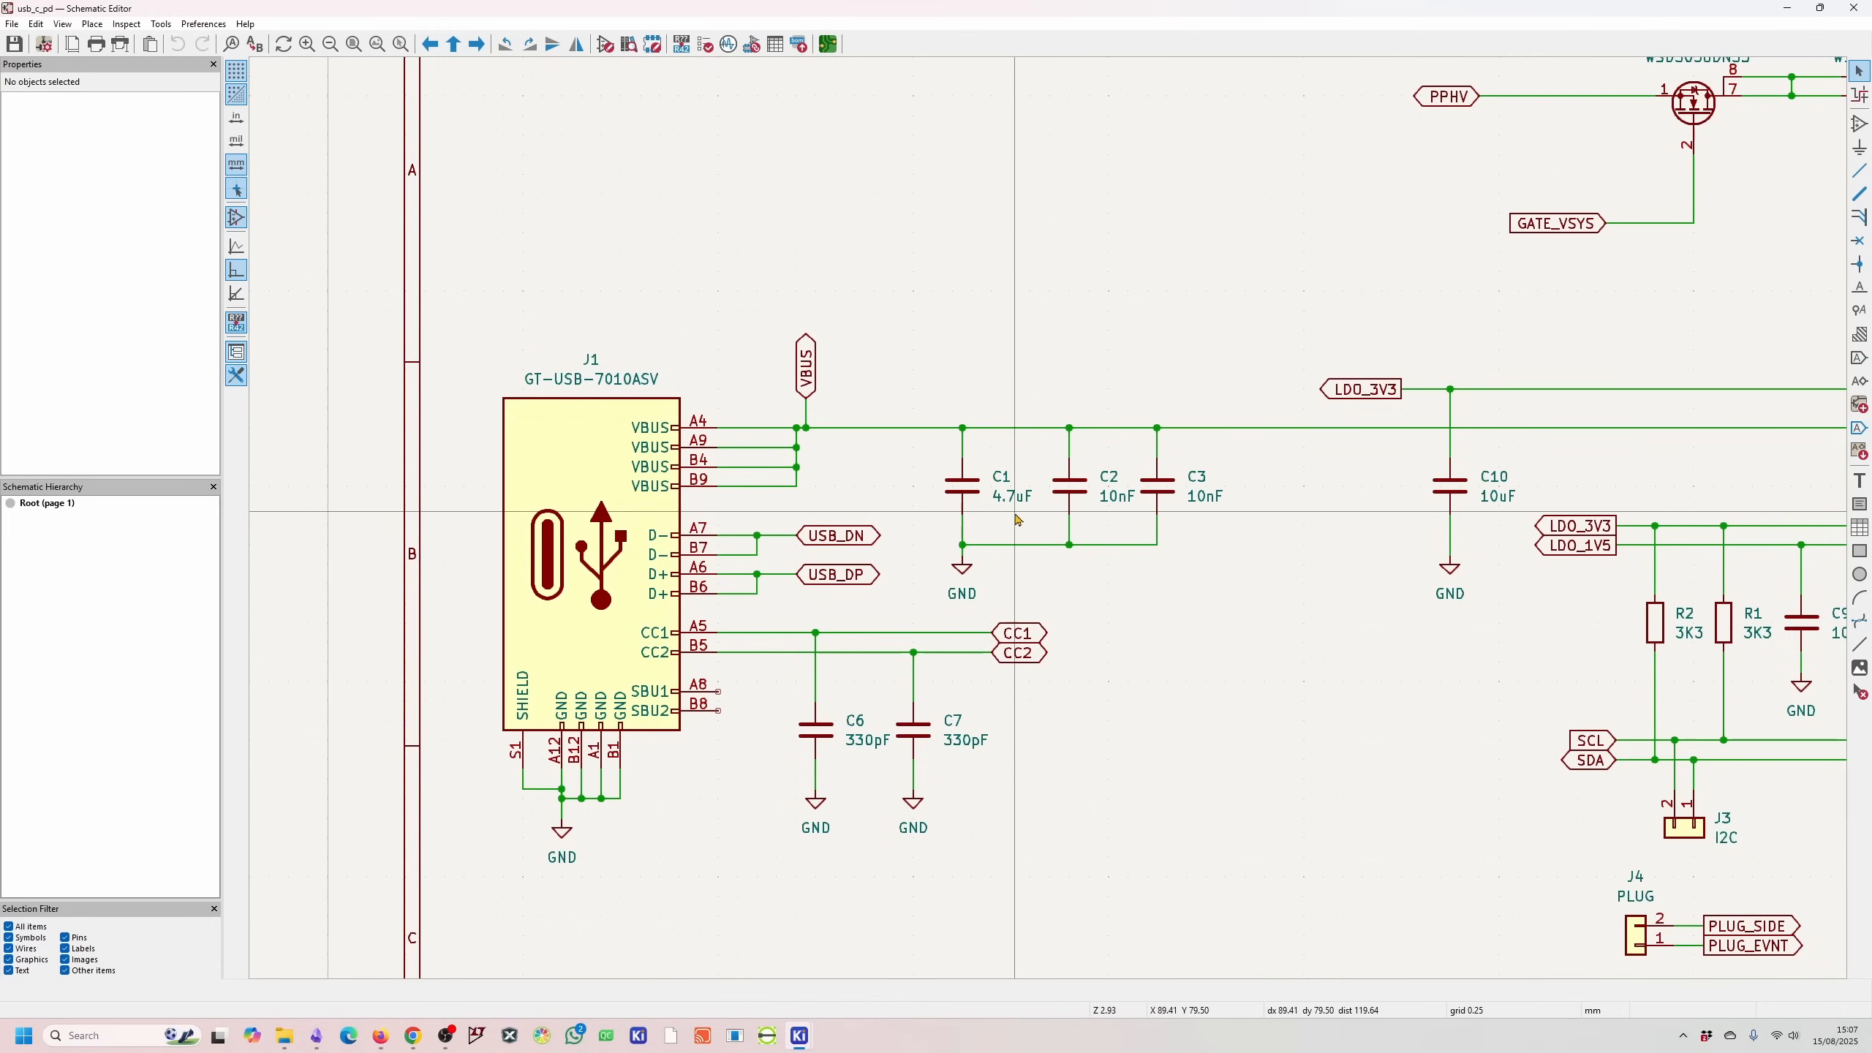
pyautogui.moveTo(1150, 522)
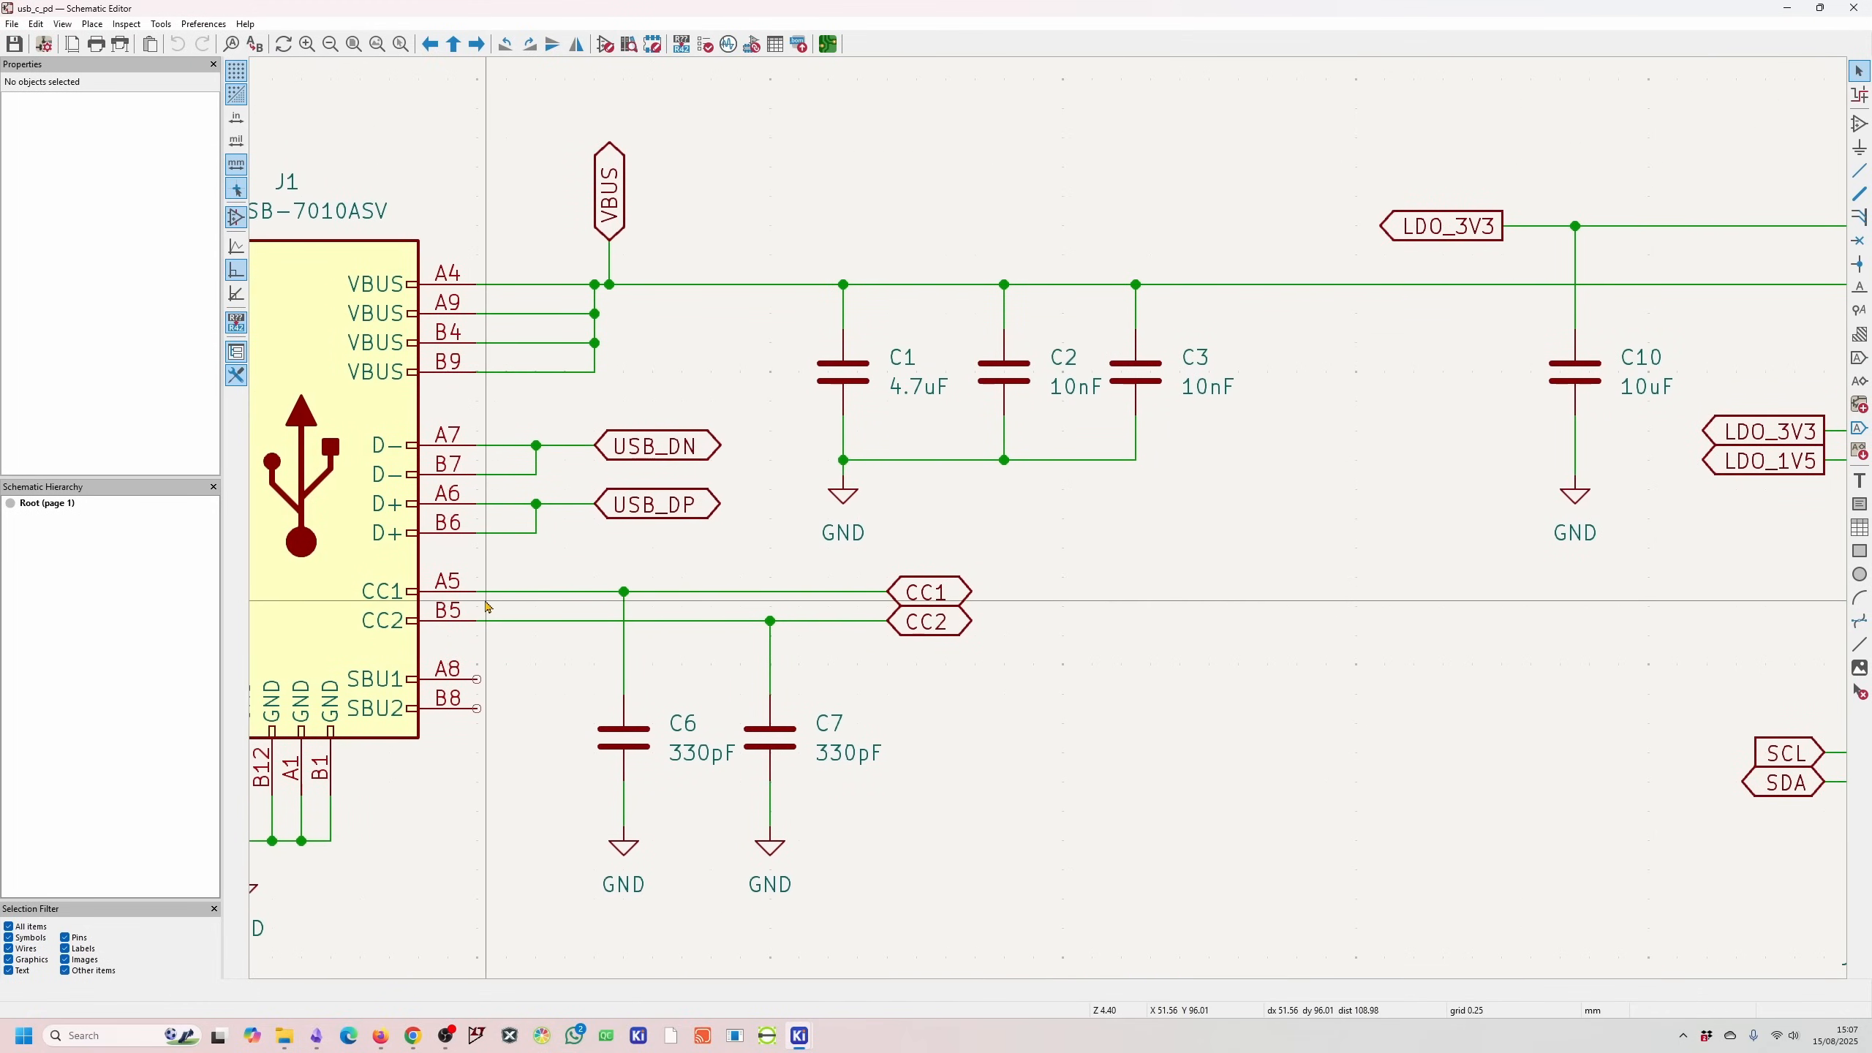
pyautogui.scroll(-3)
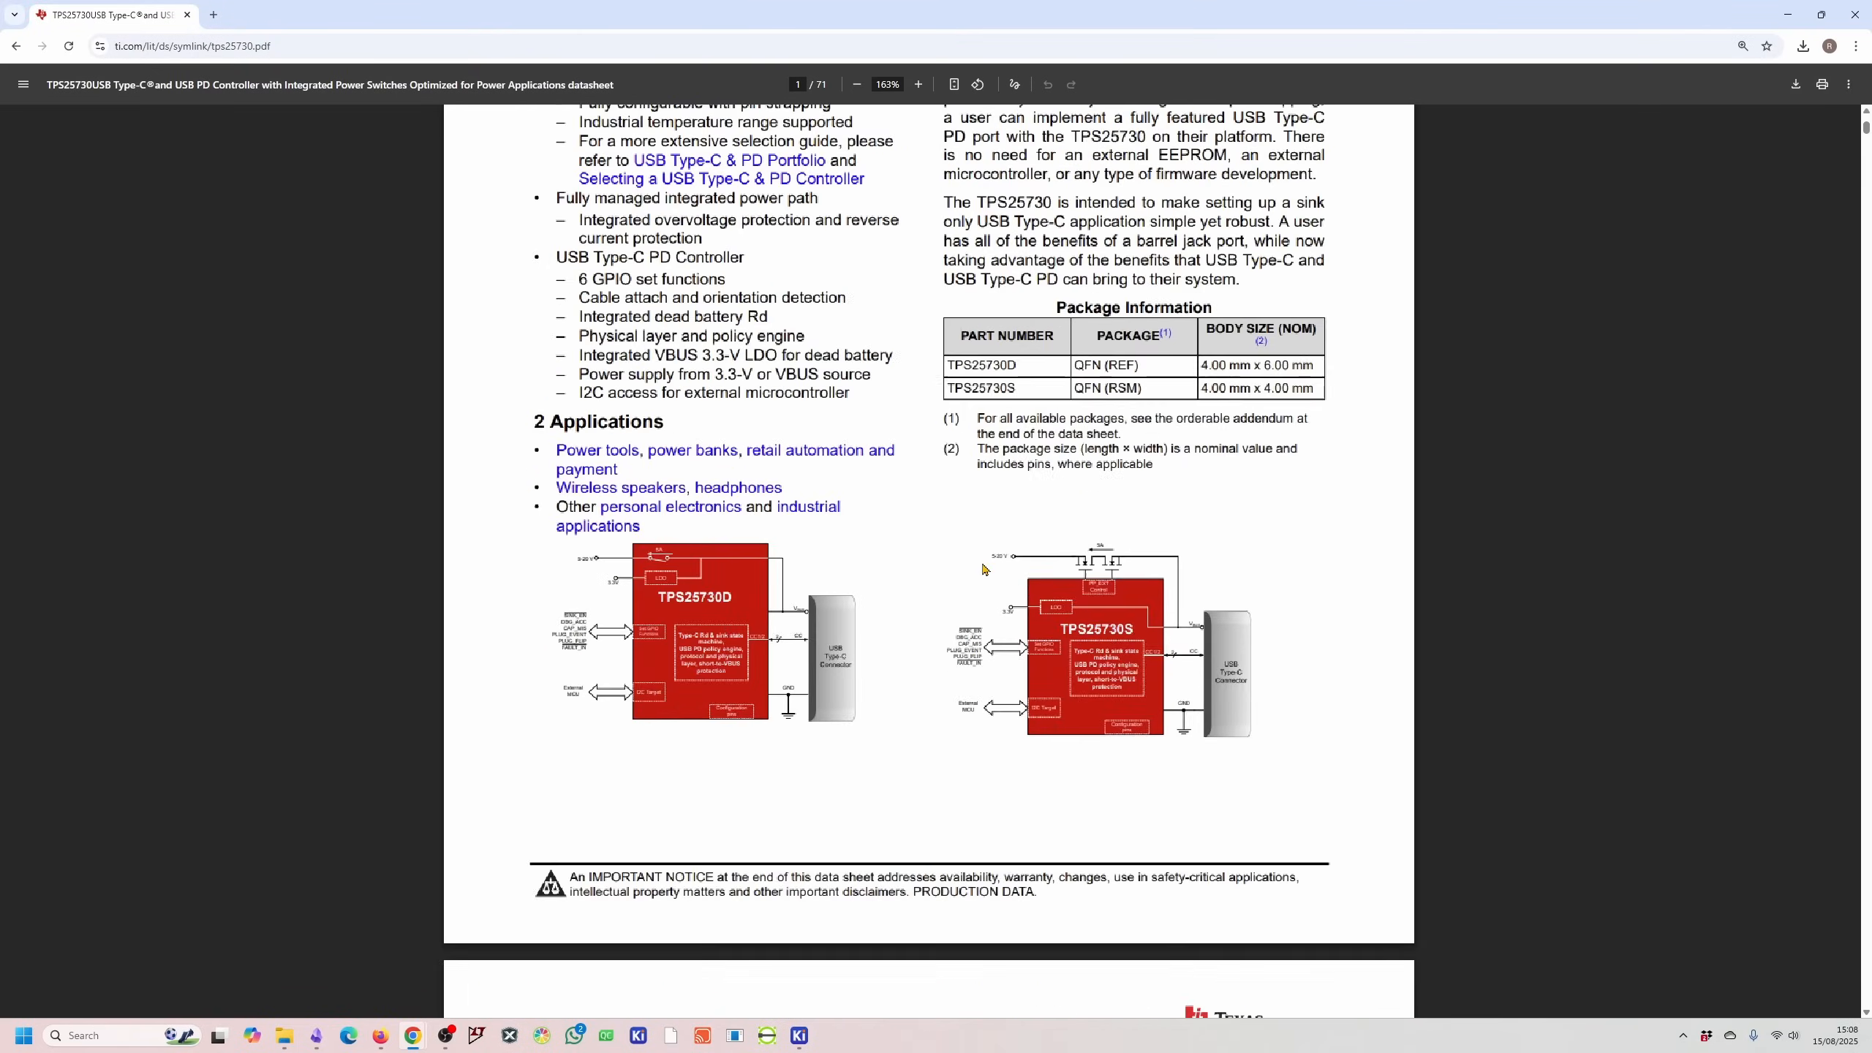
# Show the TPS25730 datasheet's package information and application diagrams
pyautogui.click(917, 84)
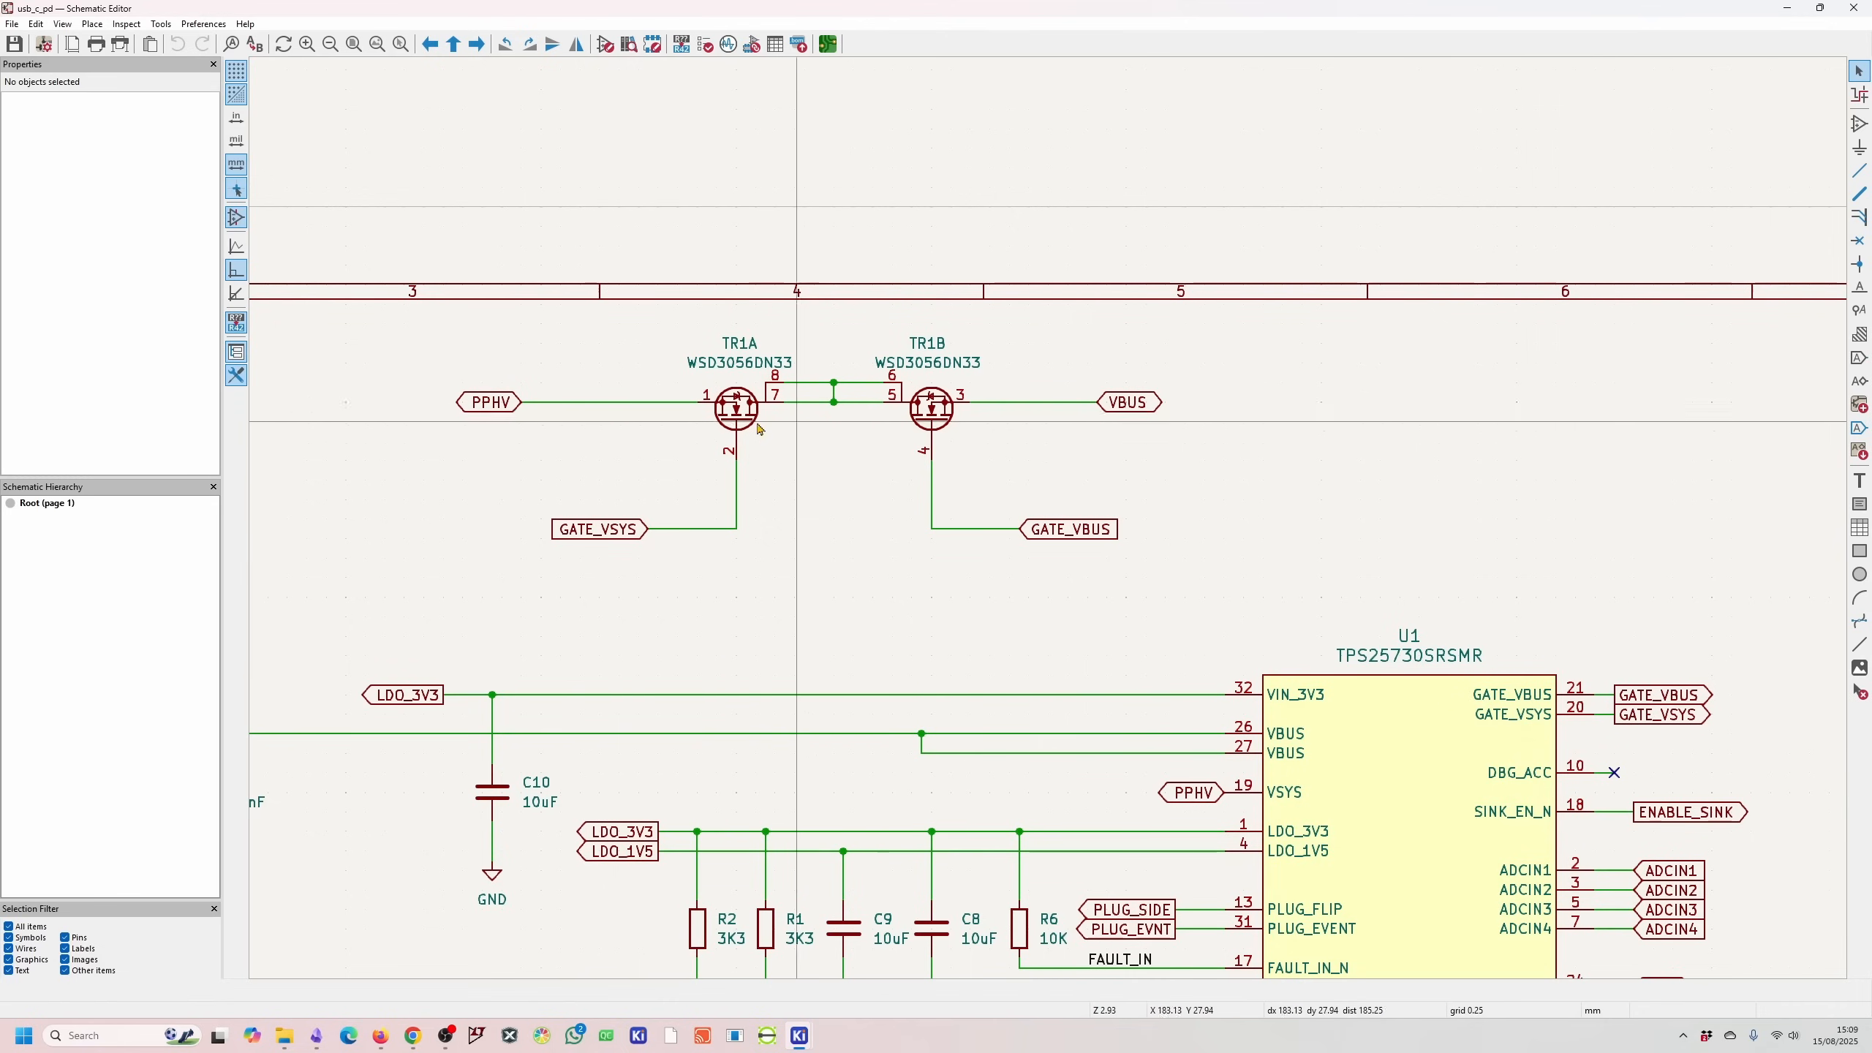
pyautogui.scroll(-3)
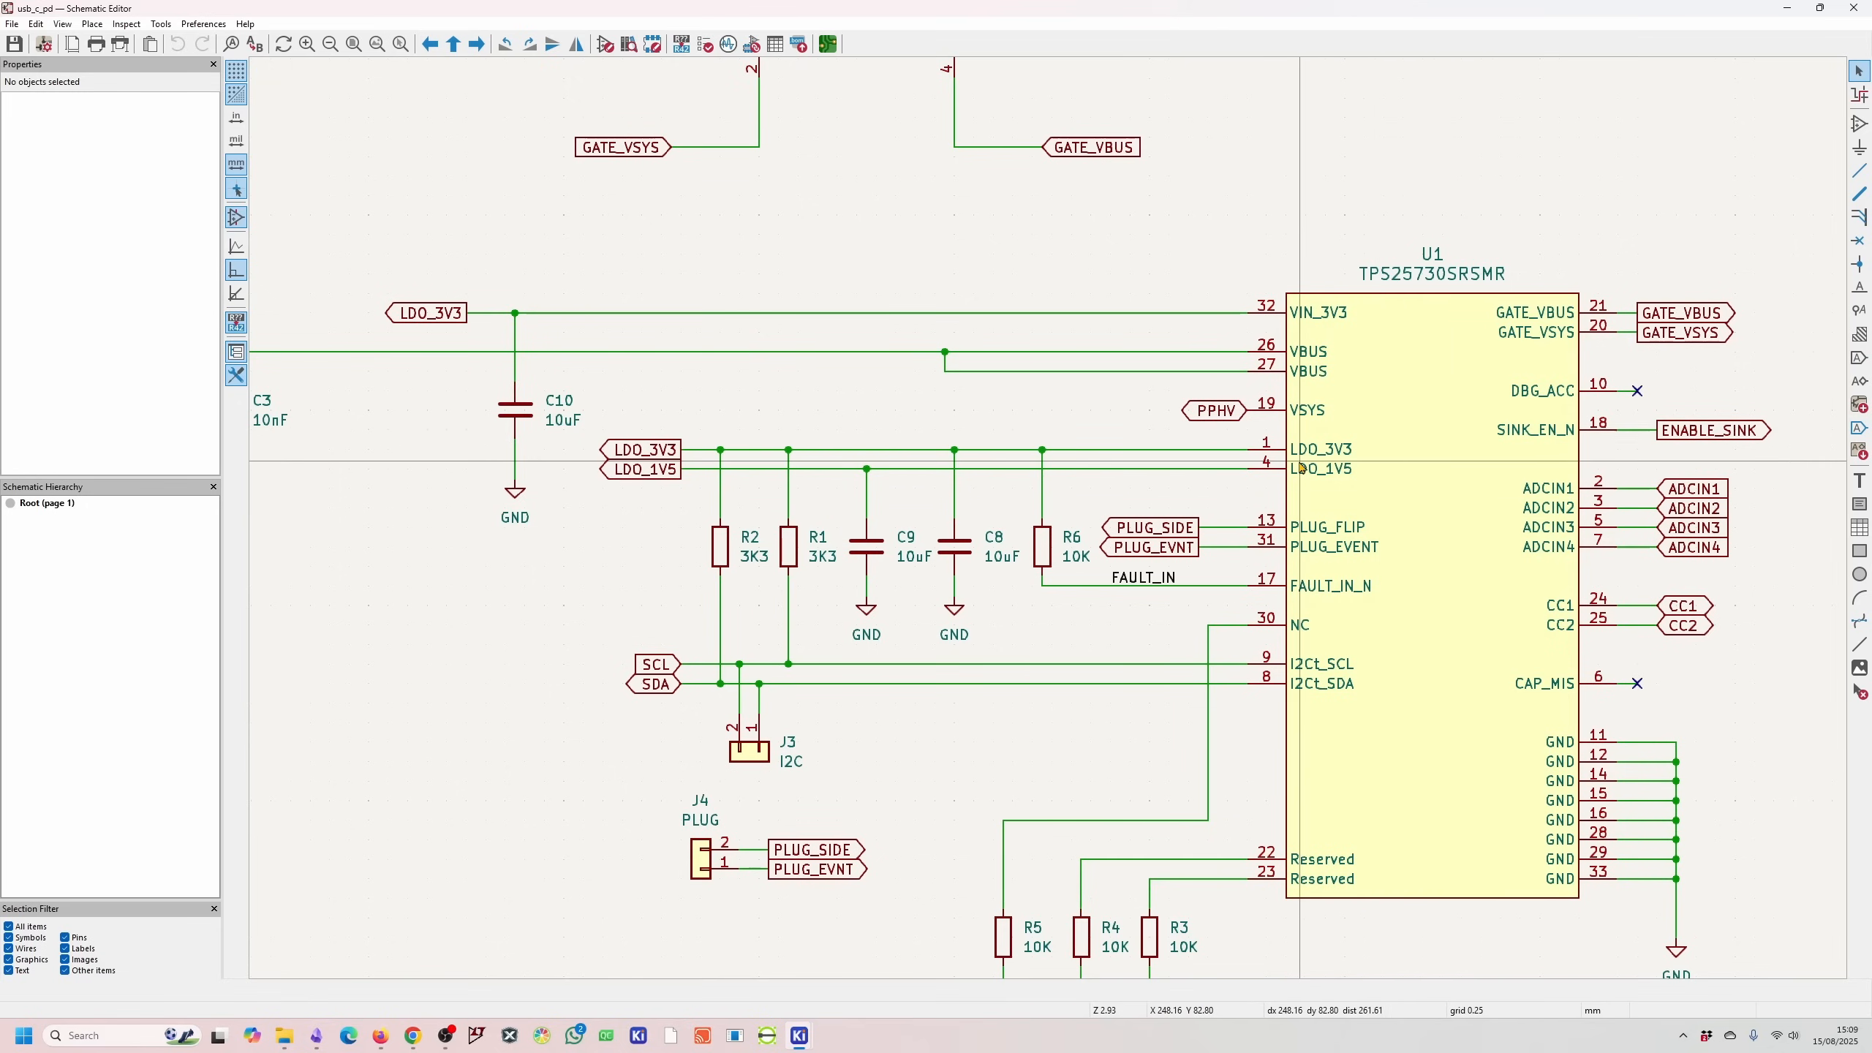
pyautogui.scroll(-3)
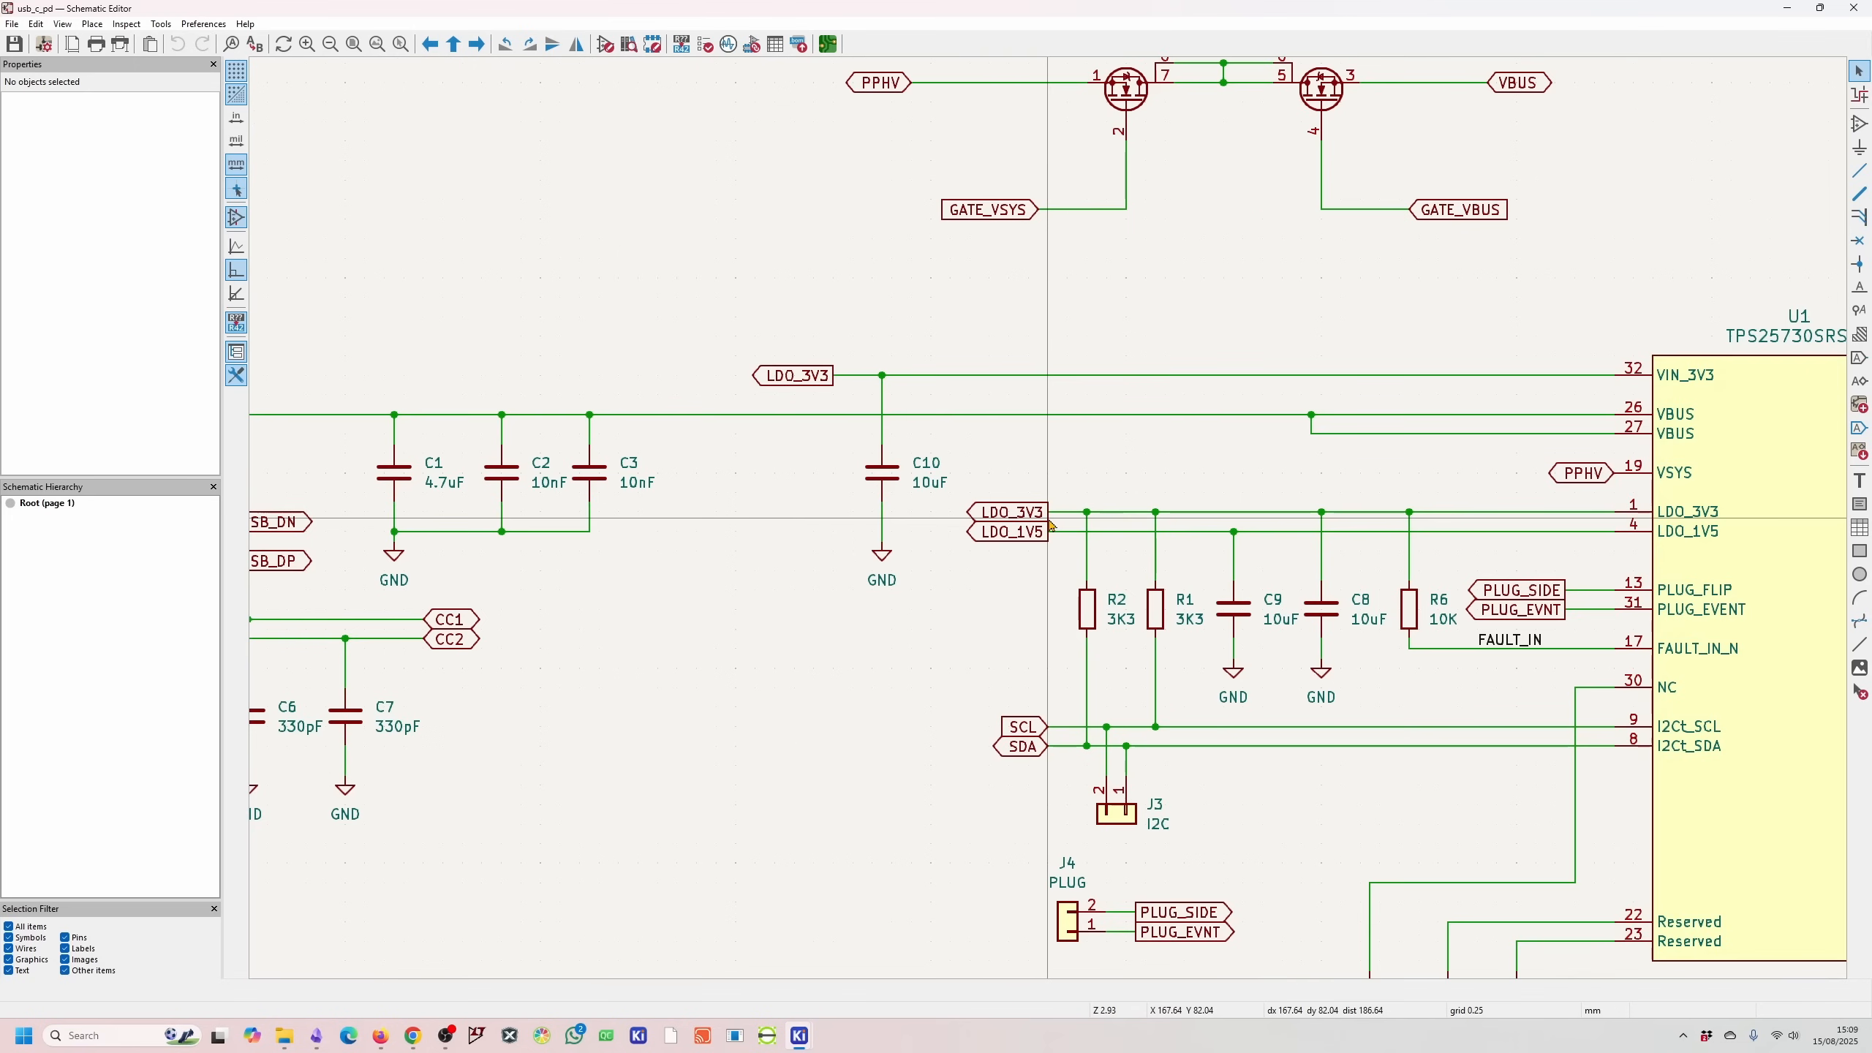
pyautogui.scroll(-3)
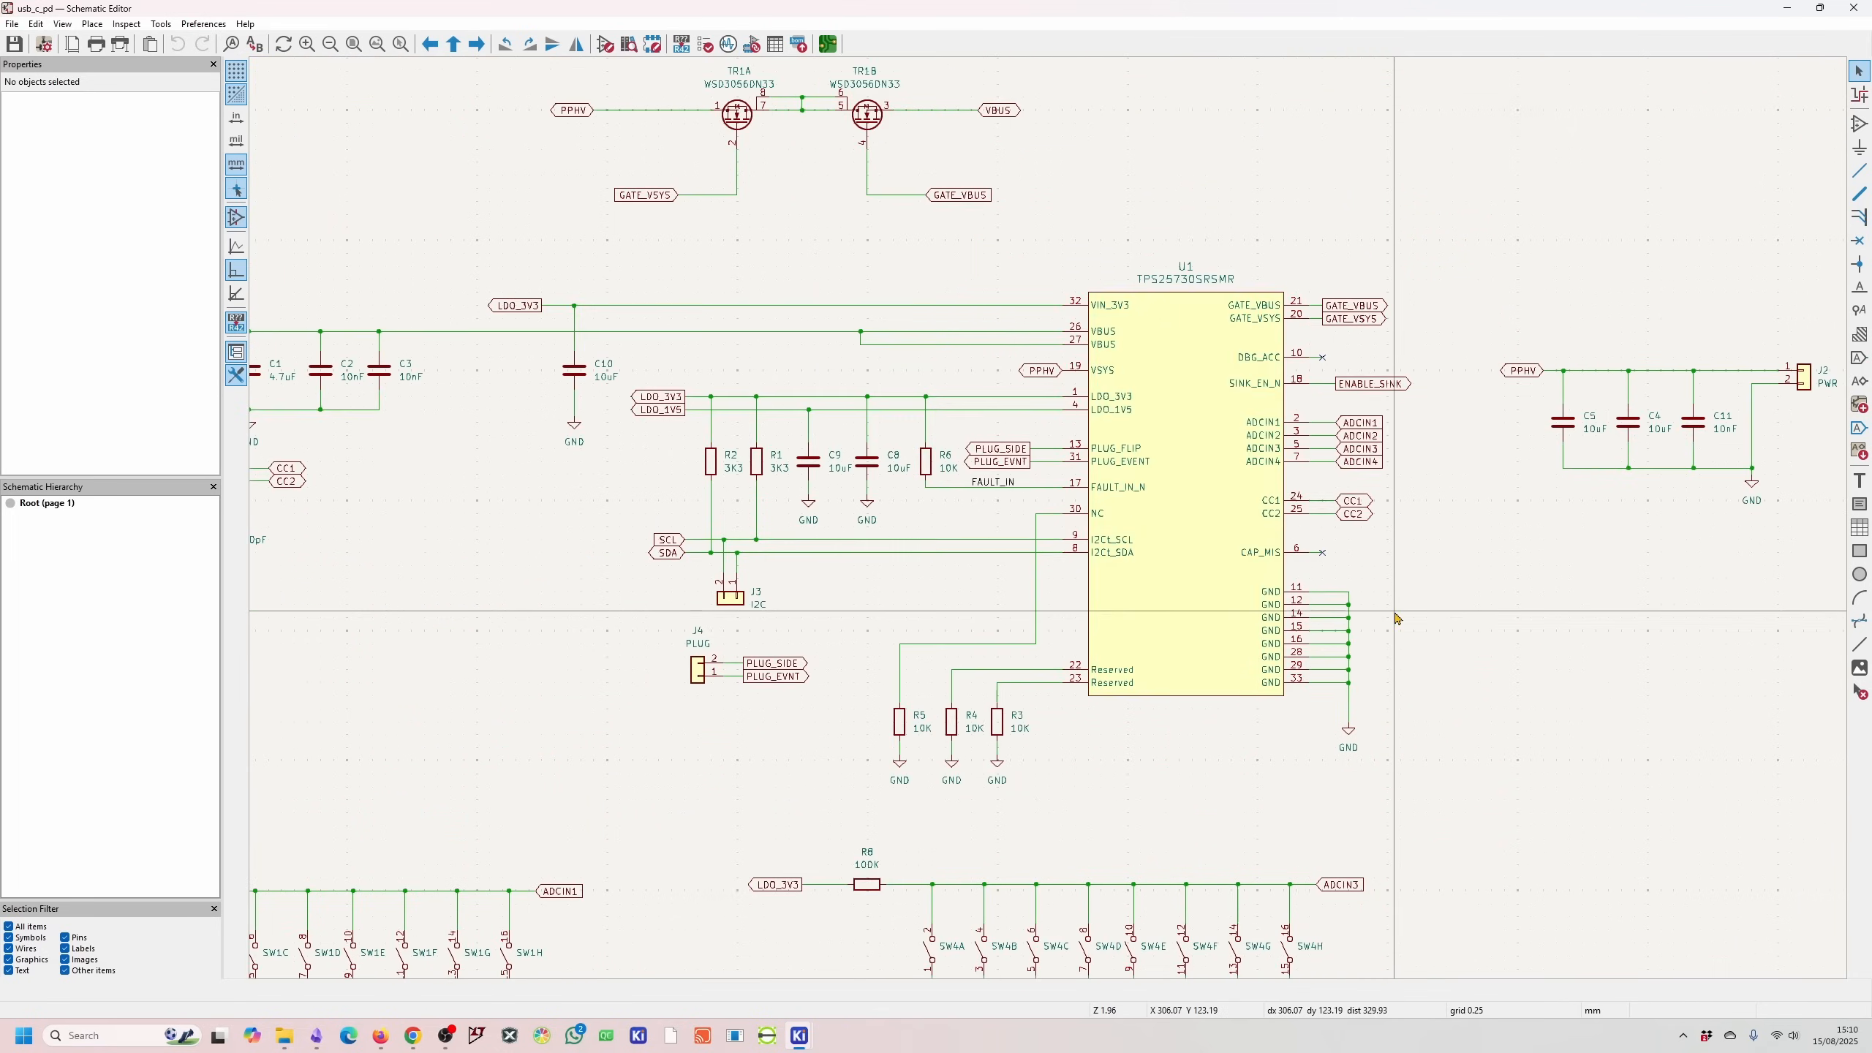
pyautogui.moveTo(1390, 558)
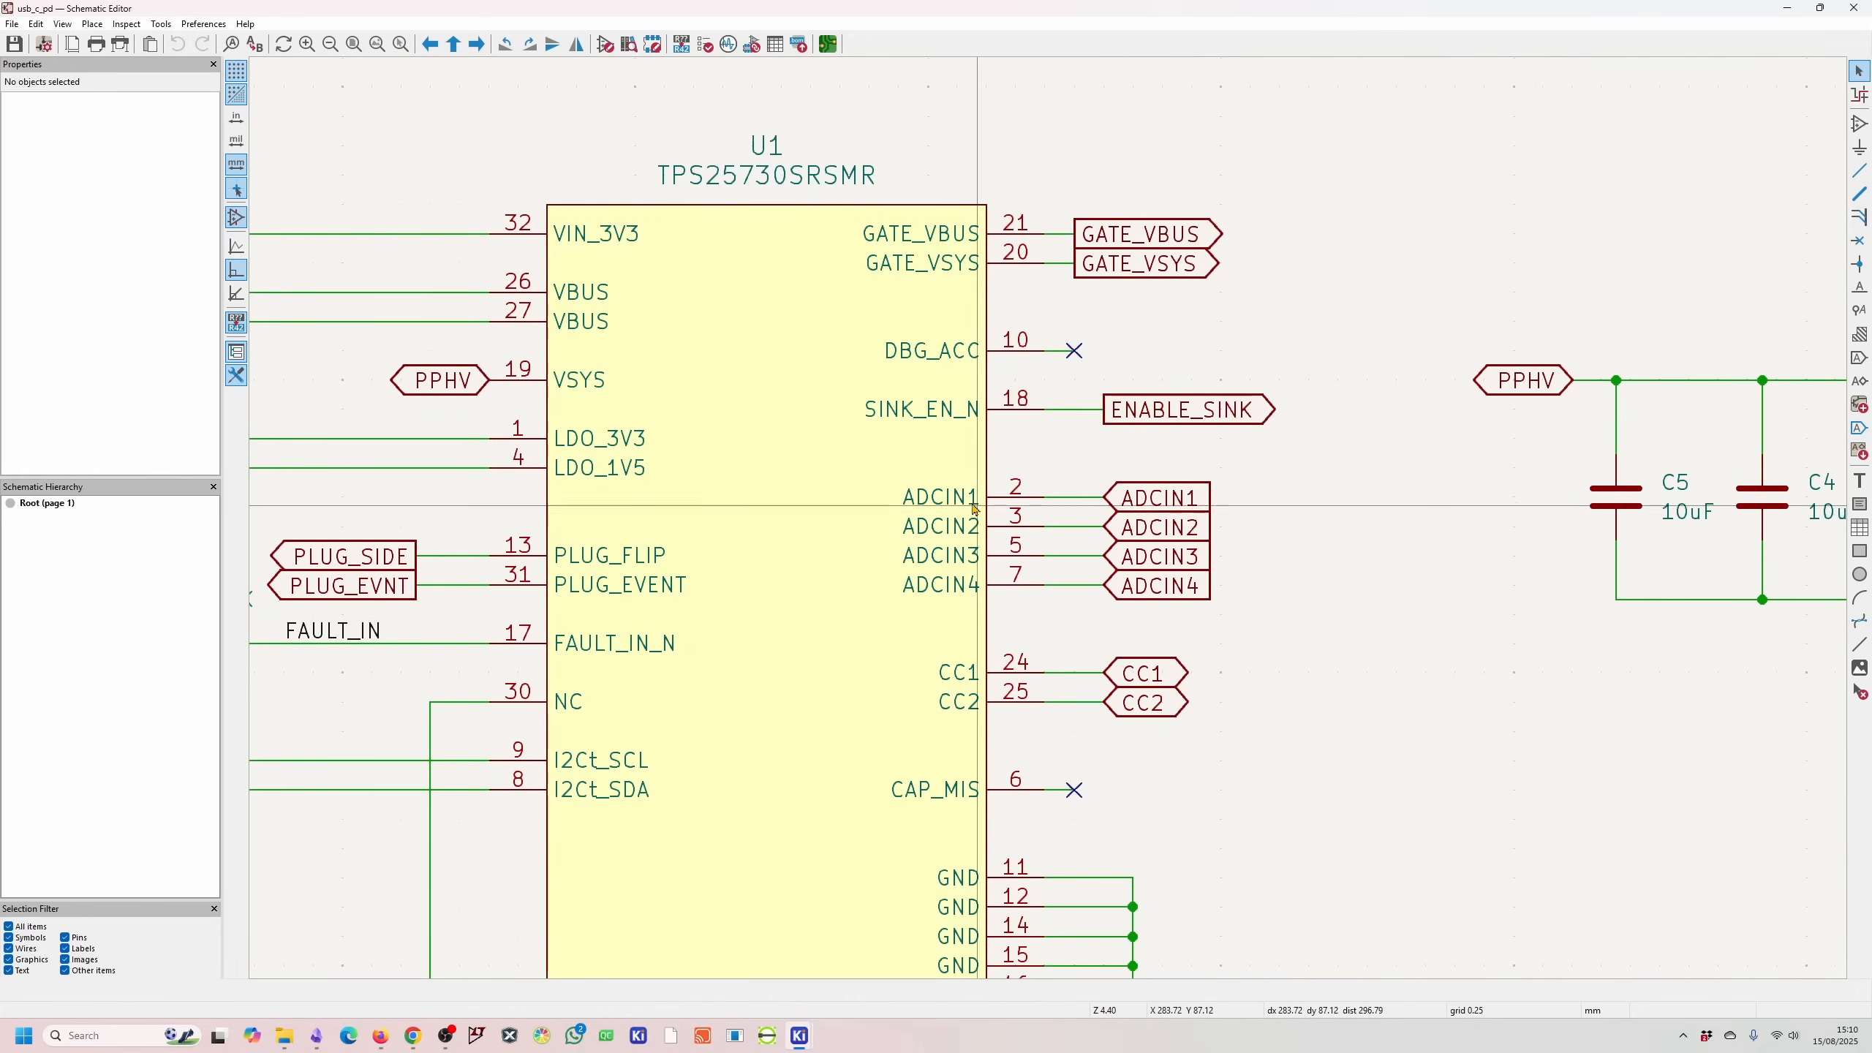
pyautogui.moveTo(976, 543)
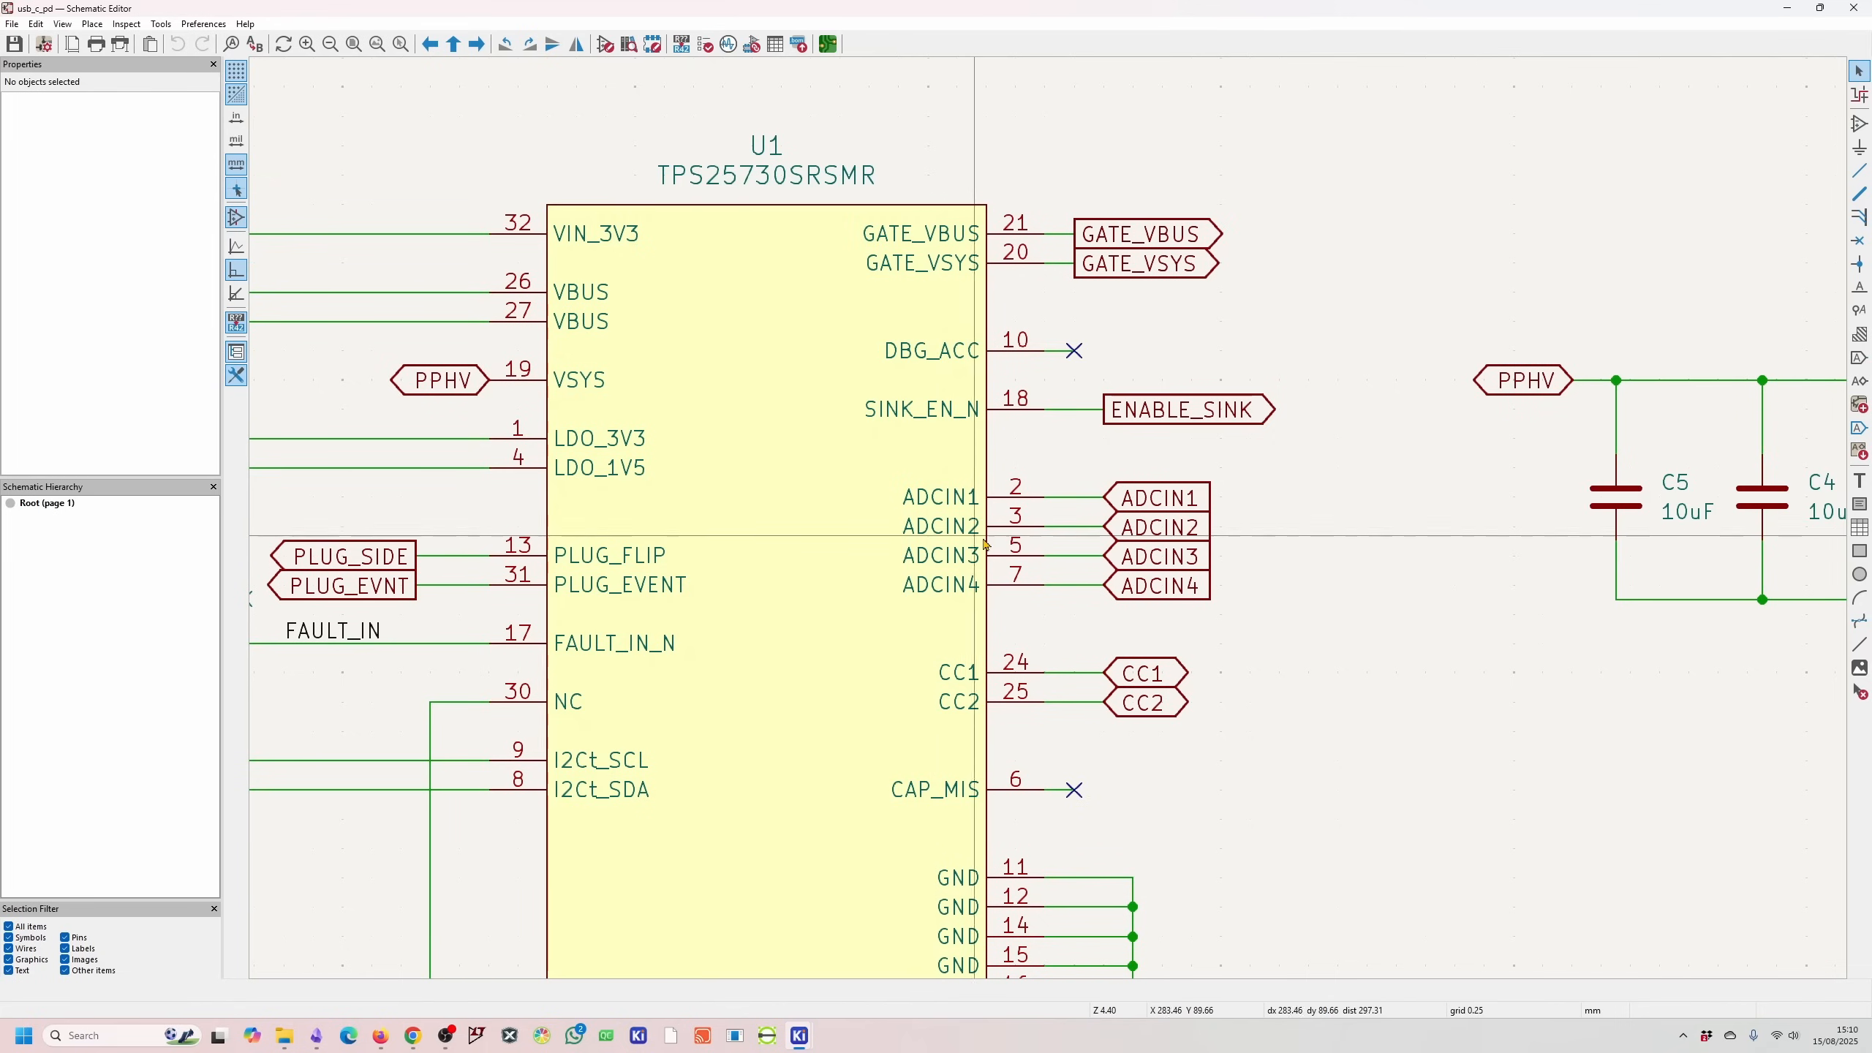
pyautogui.moveTo(979, 540)
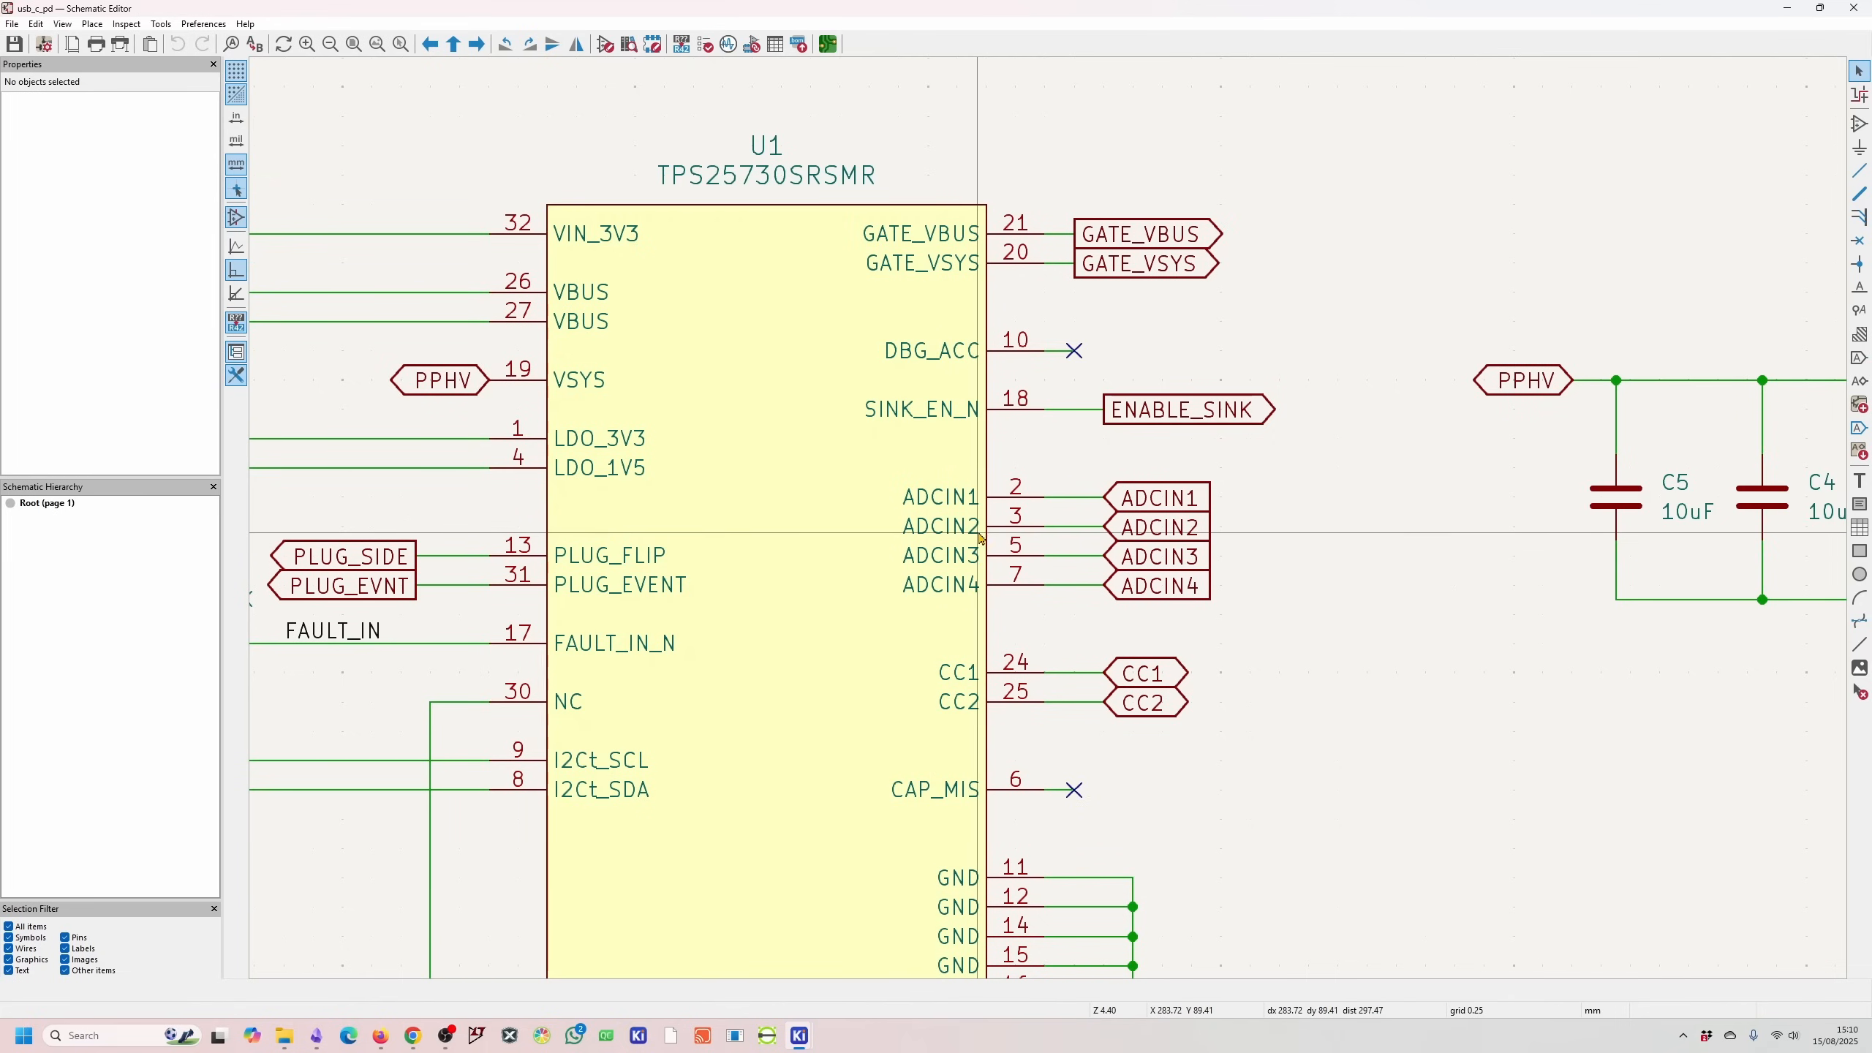
pyautogui.moveTo(955, 507)
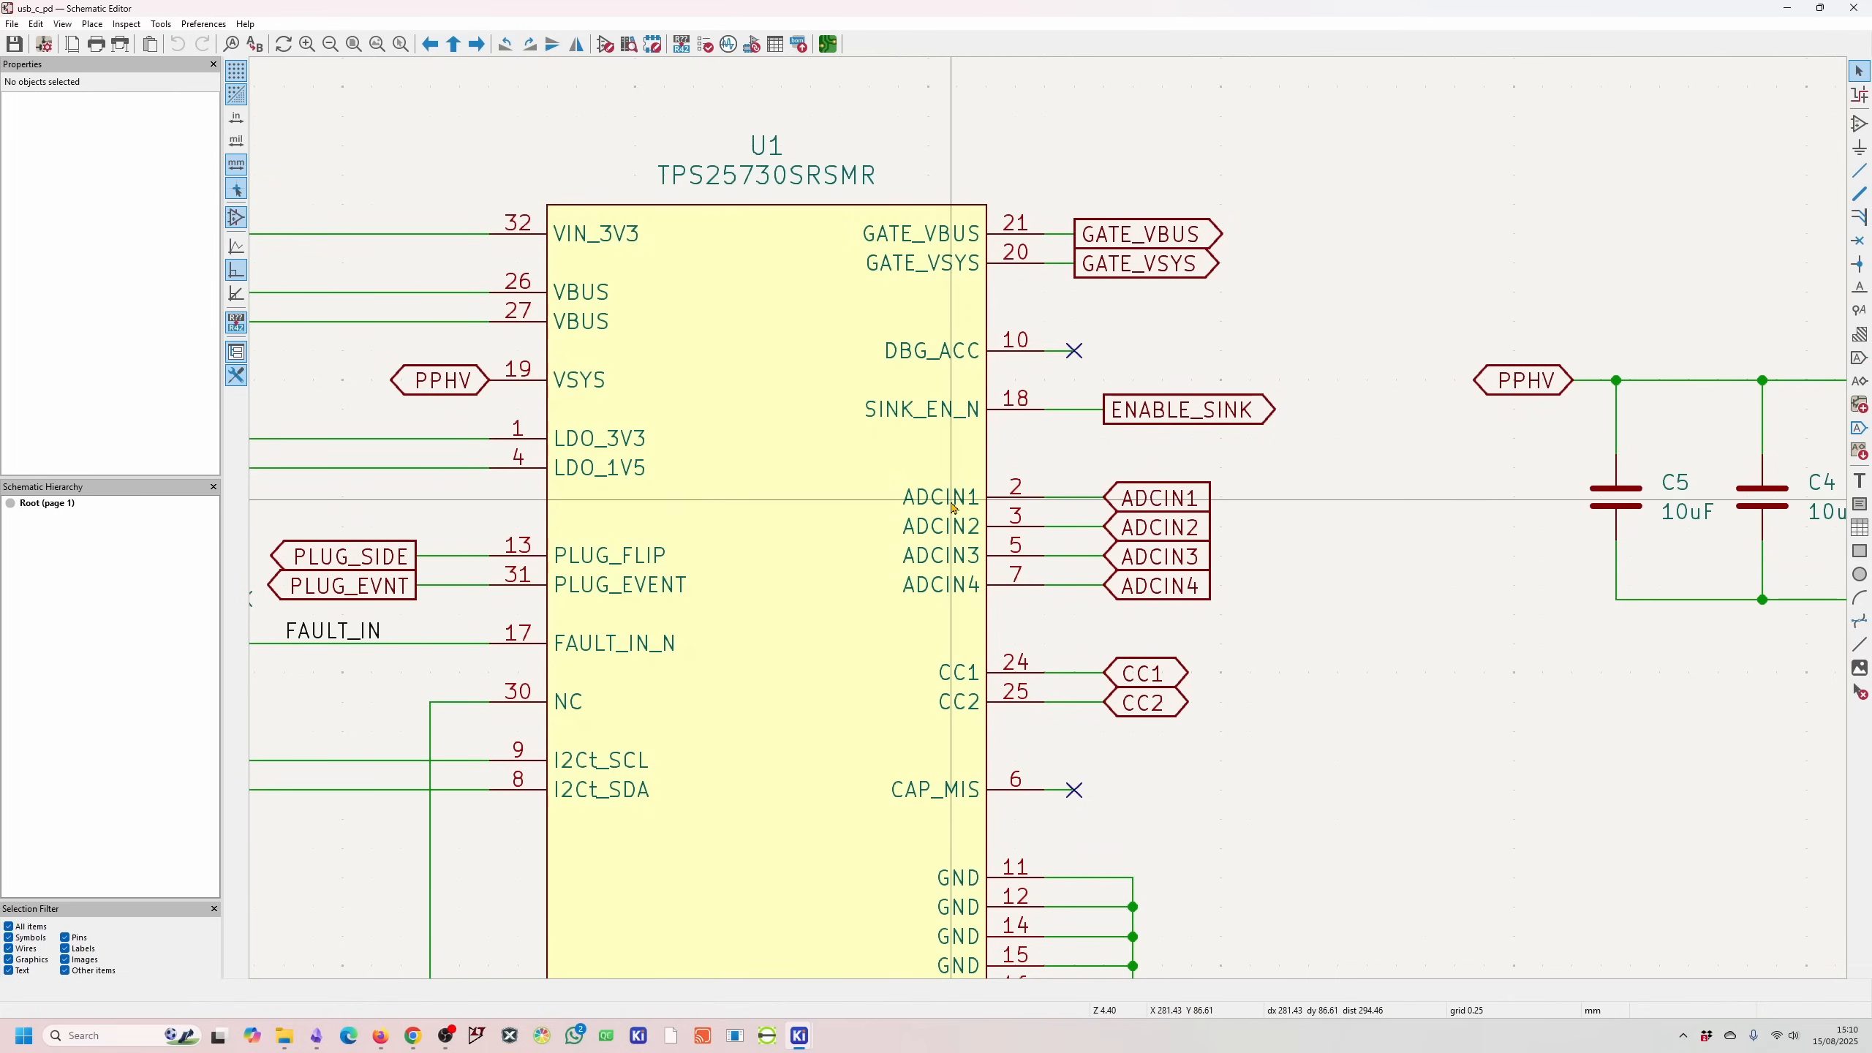
pyautogui.moveTo(991, 505)
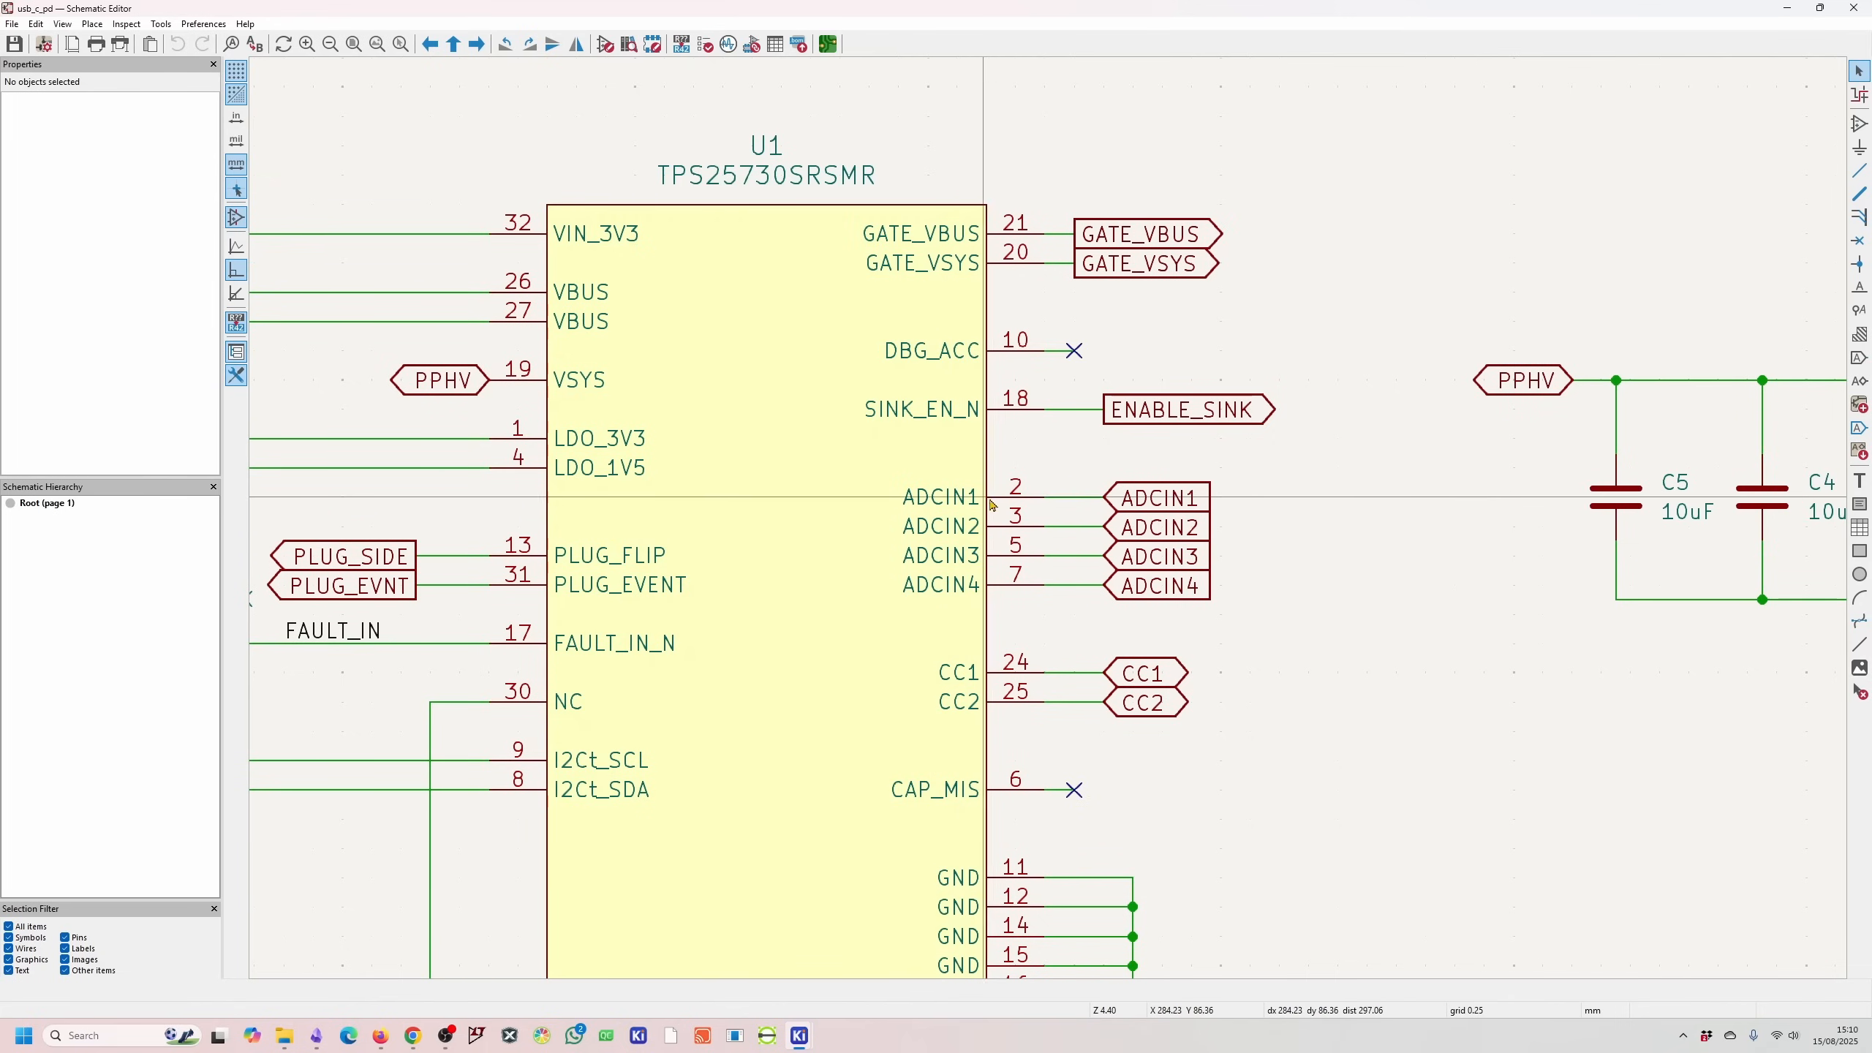
pyautogui.moveTo(1008, 537)
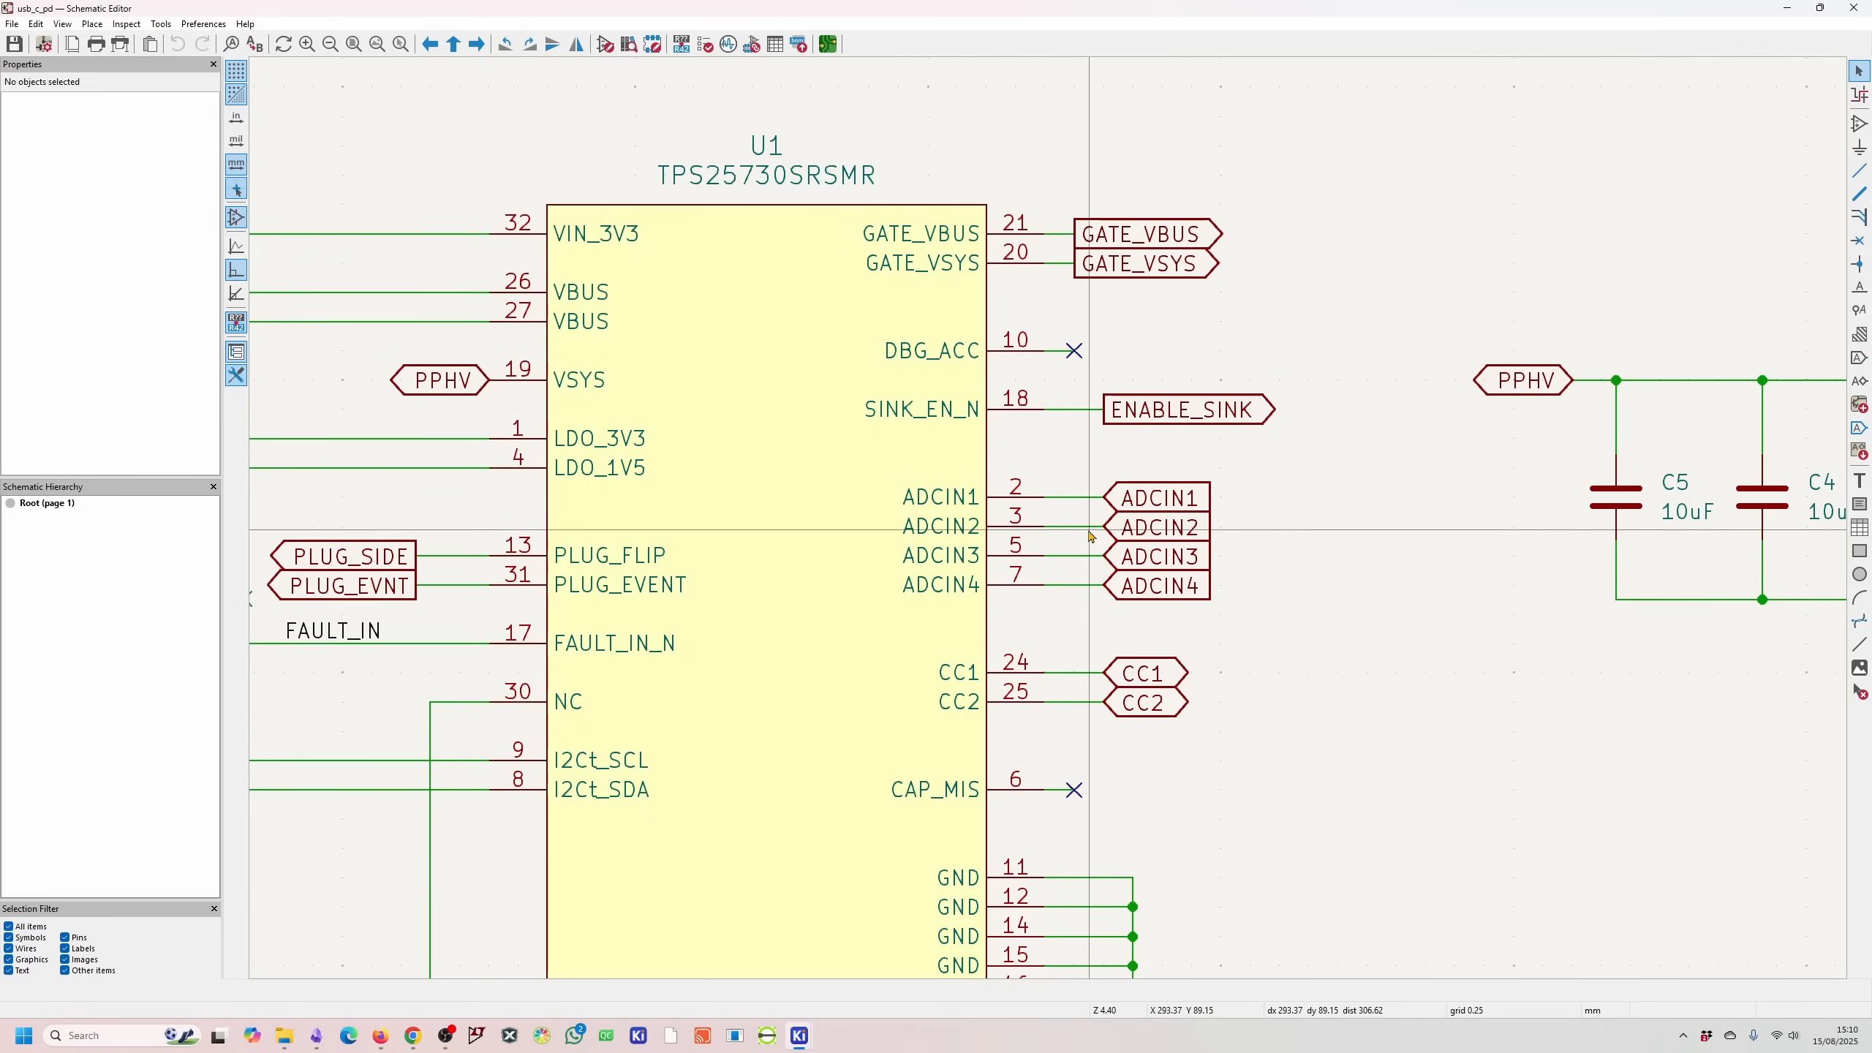
pyautogui.moveTo(1083, 538)
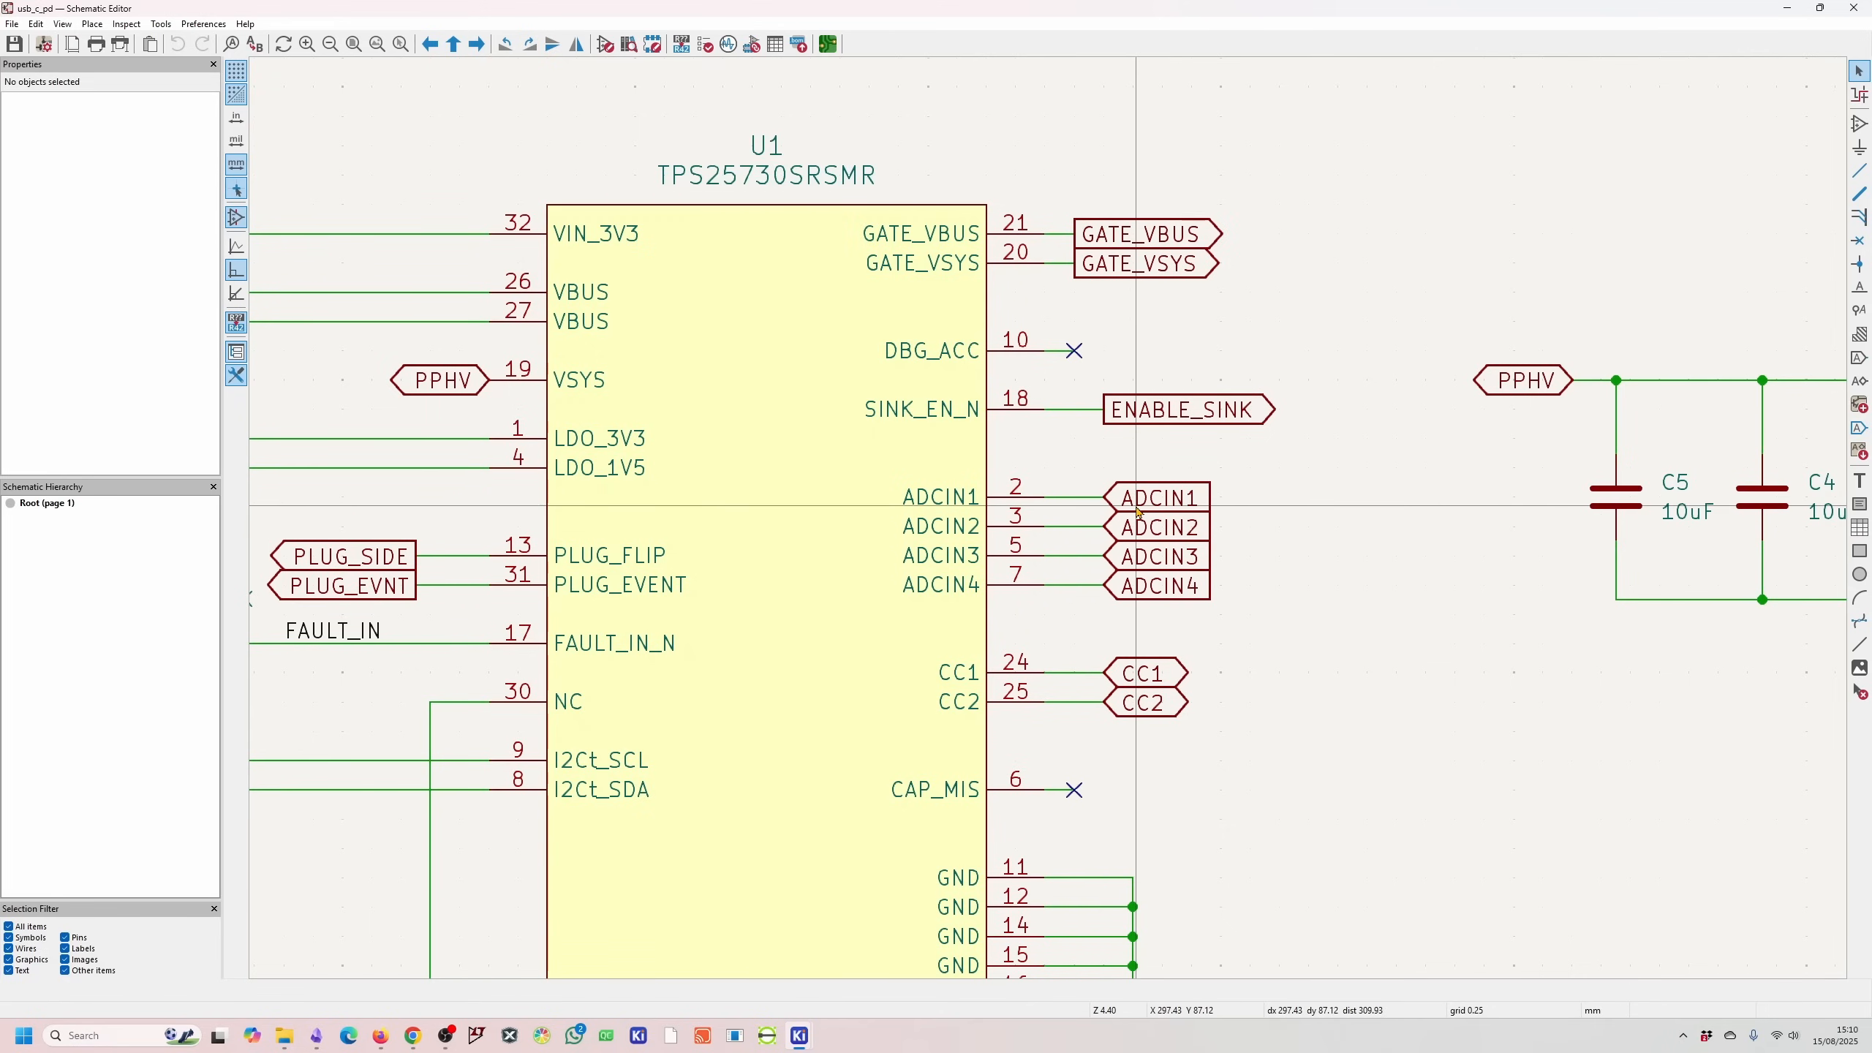
pyautogui.moveTo(1098, 532)
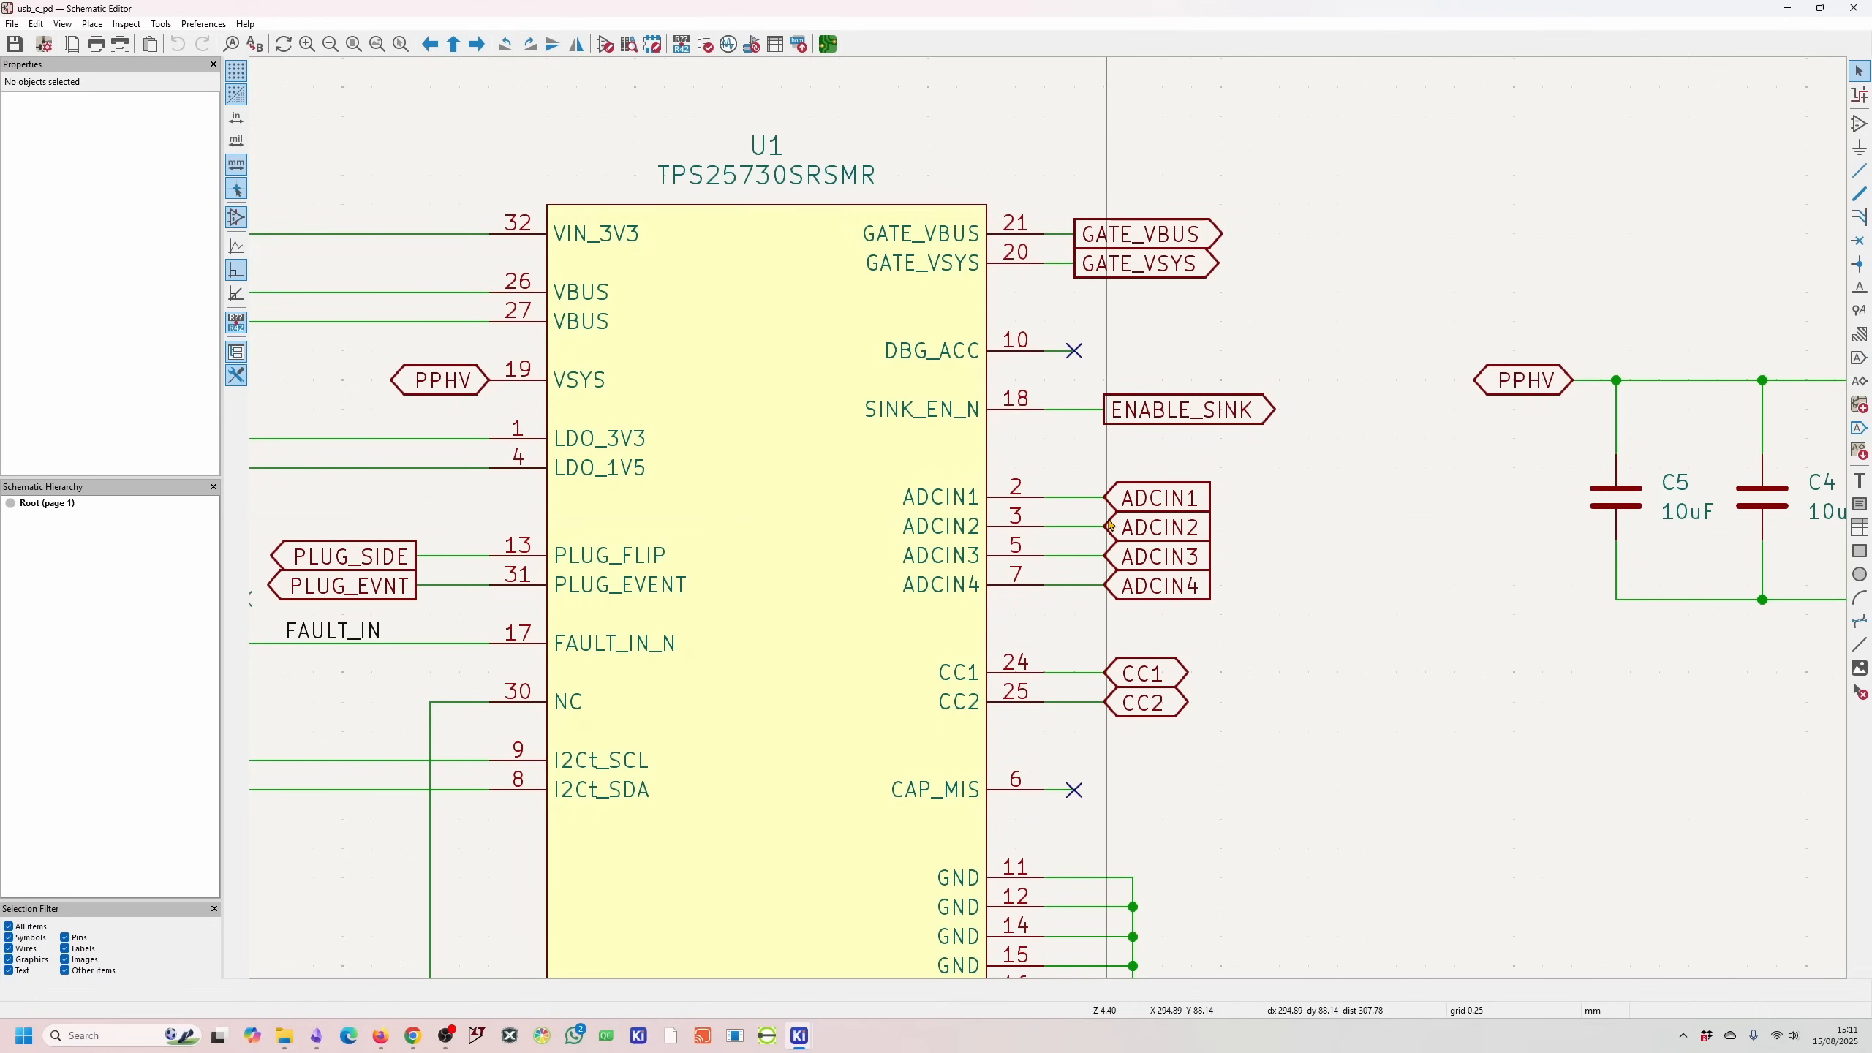
pyautogui.moveTo(1096, 507)
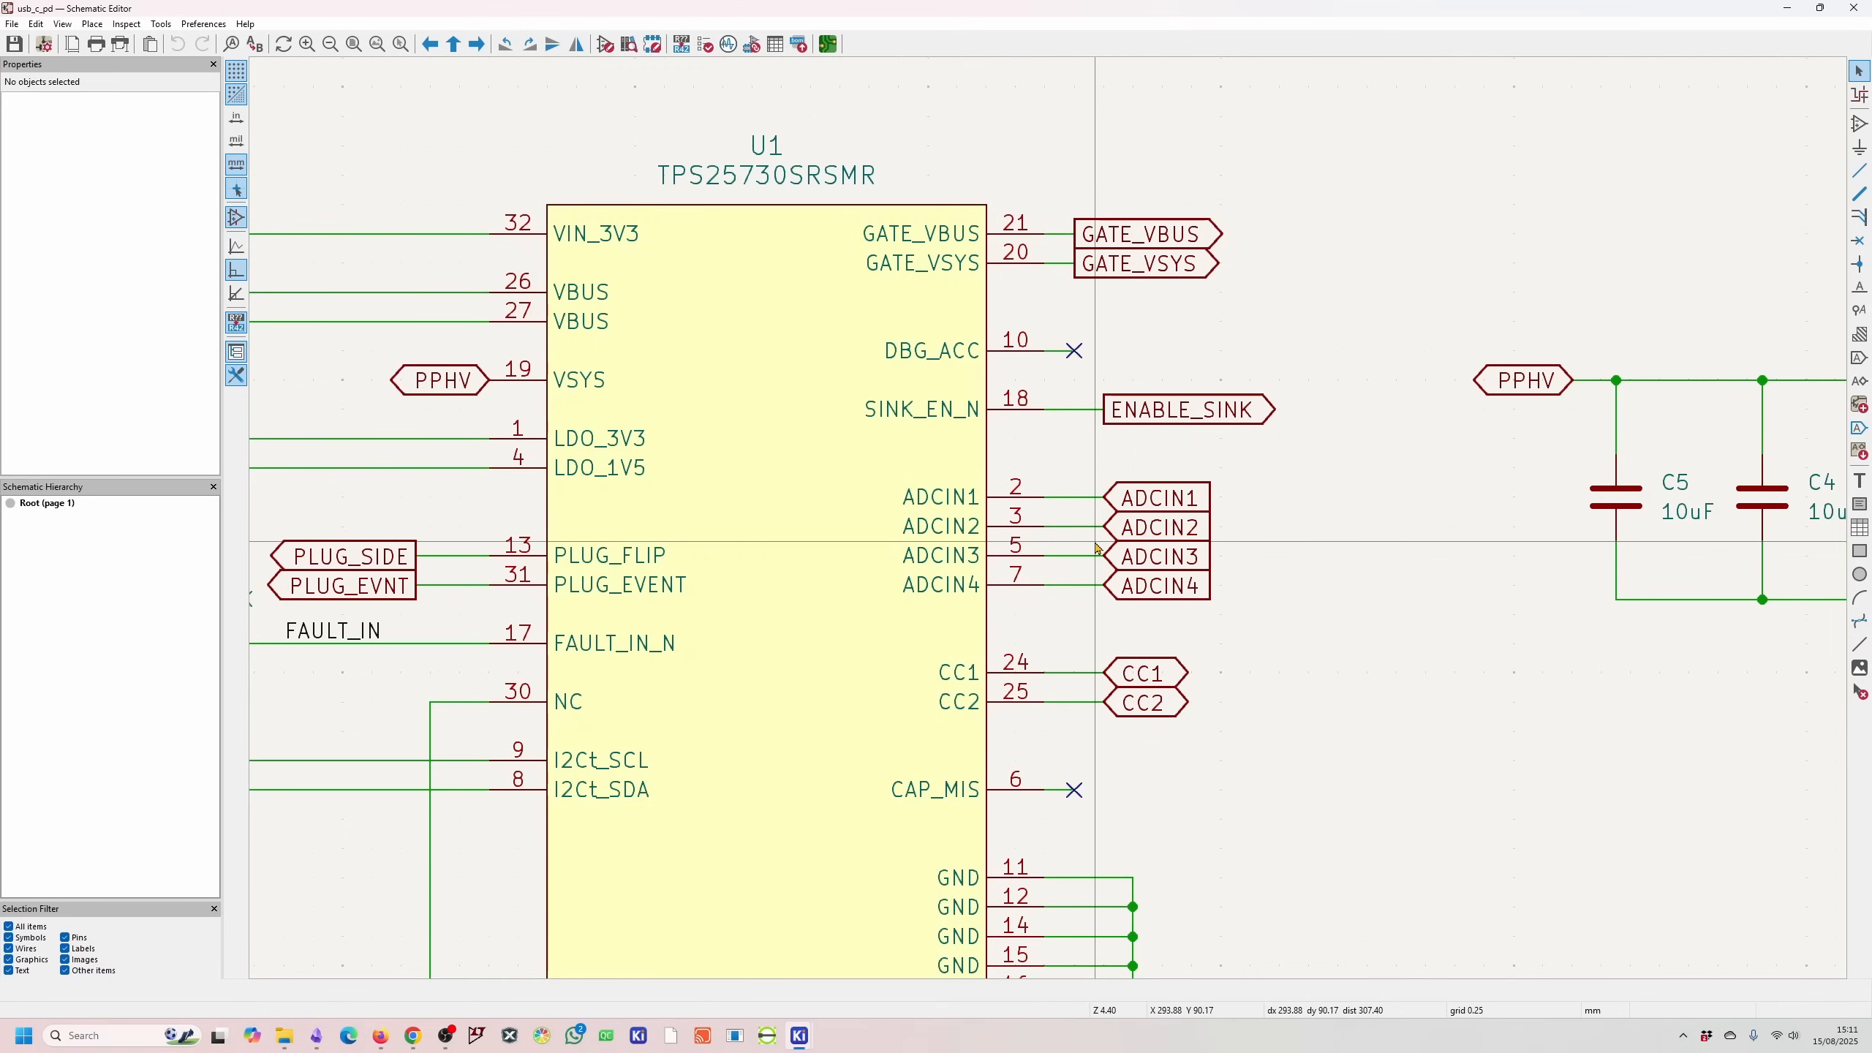
pyautogui.scroll(-3)
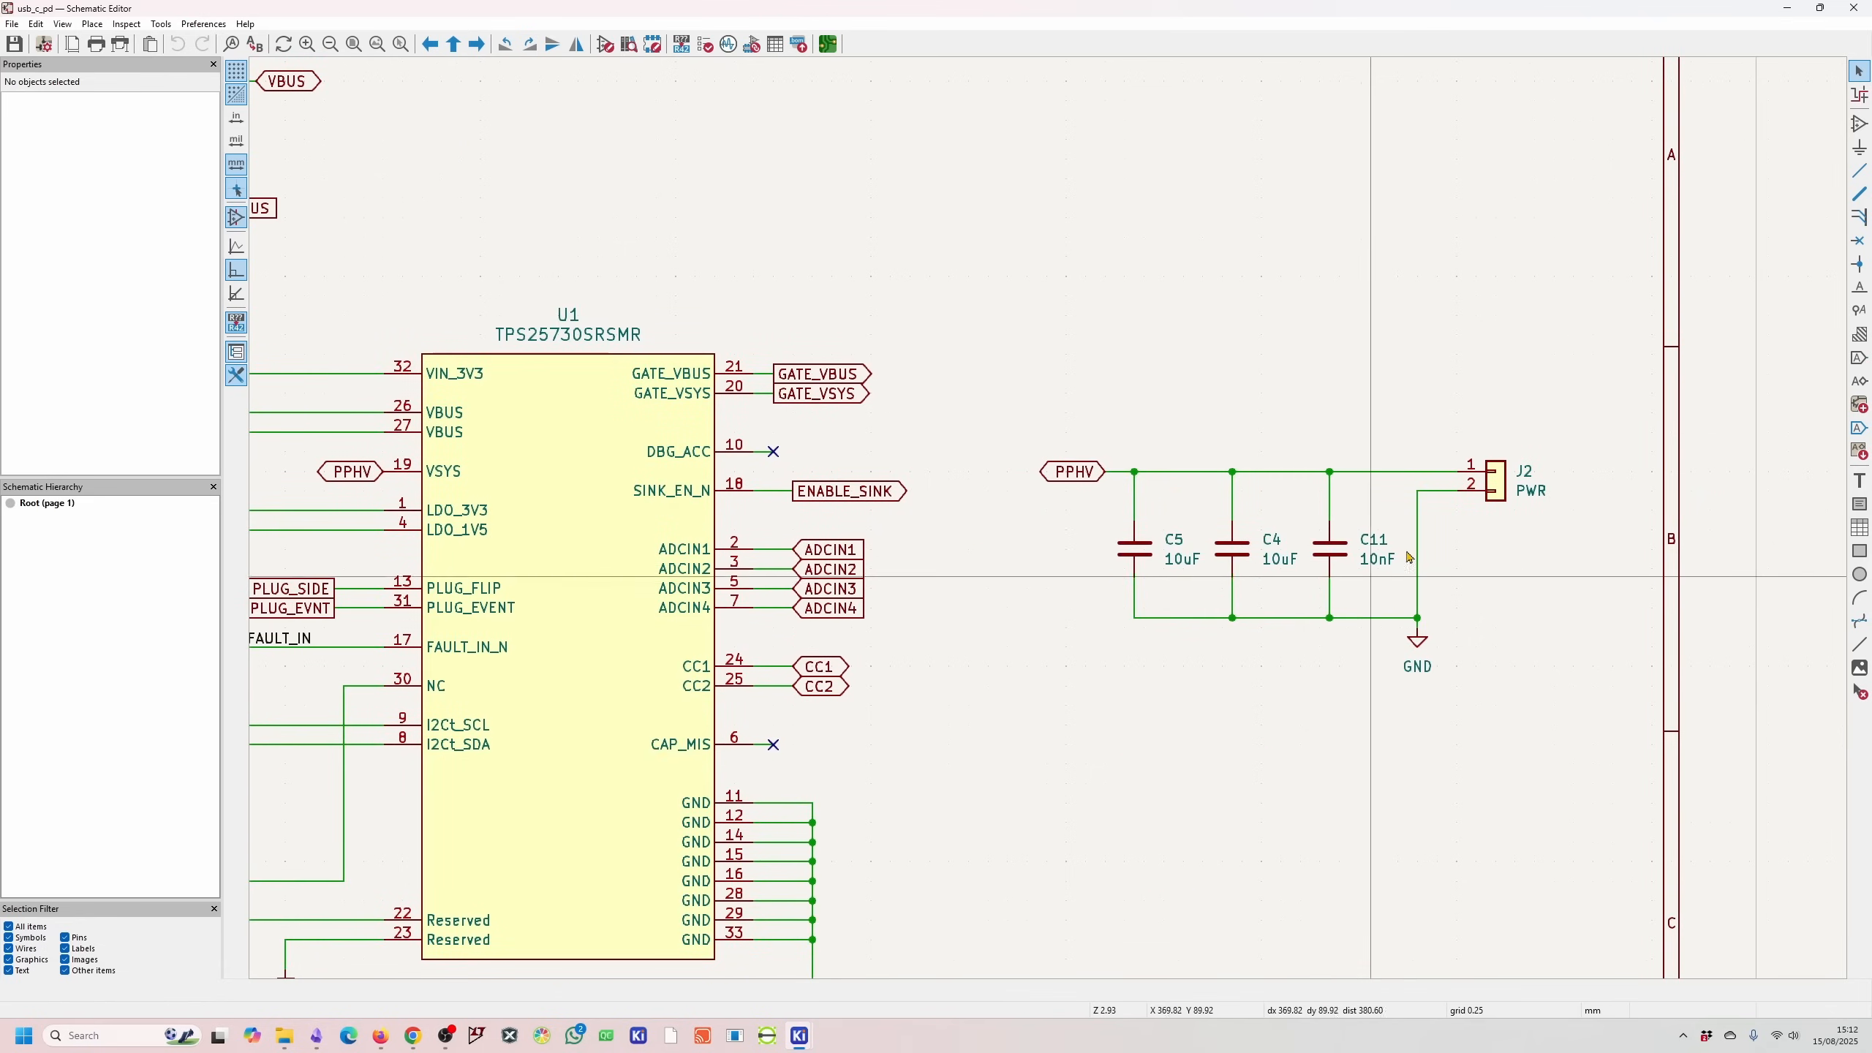
pyautogui.moveTo(1198, 568)
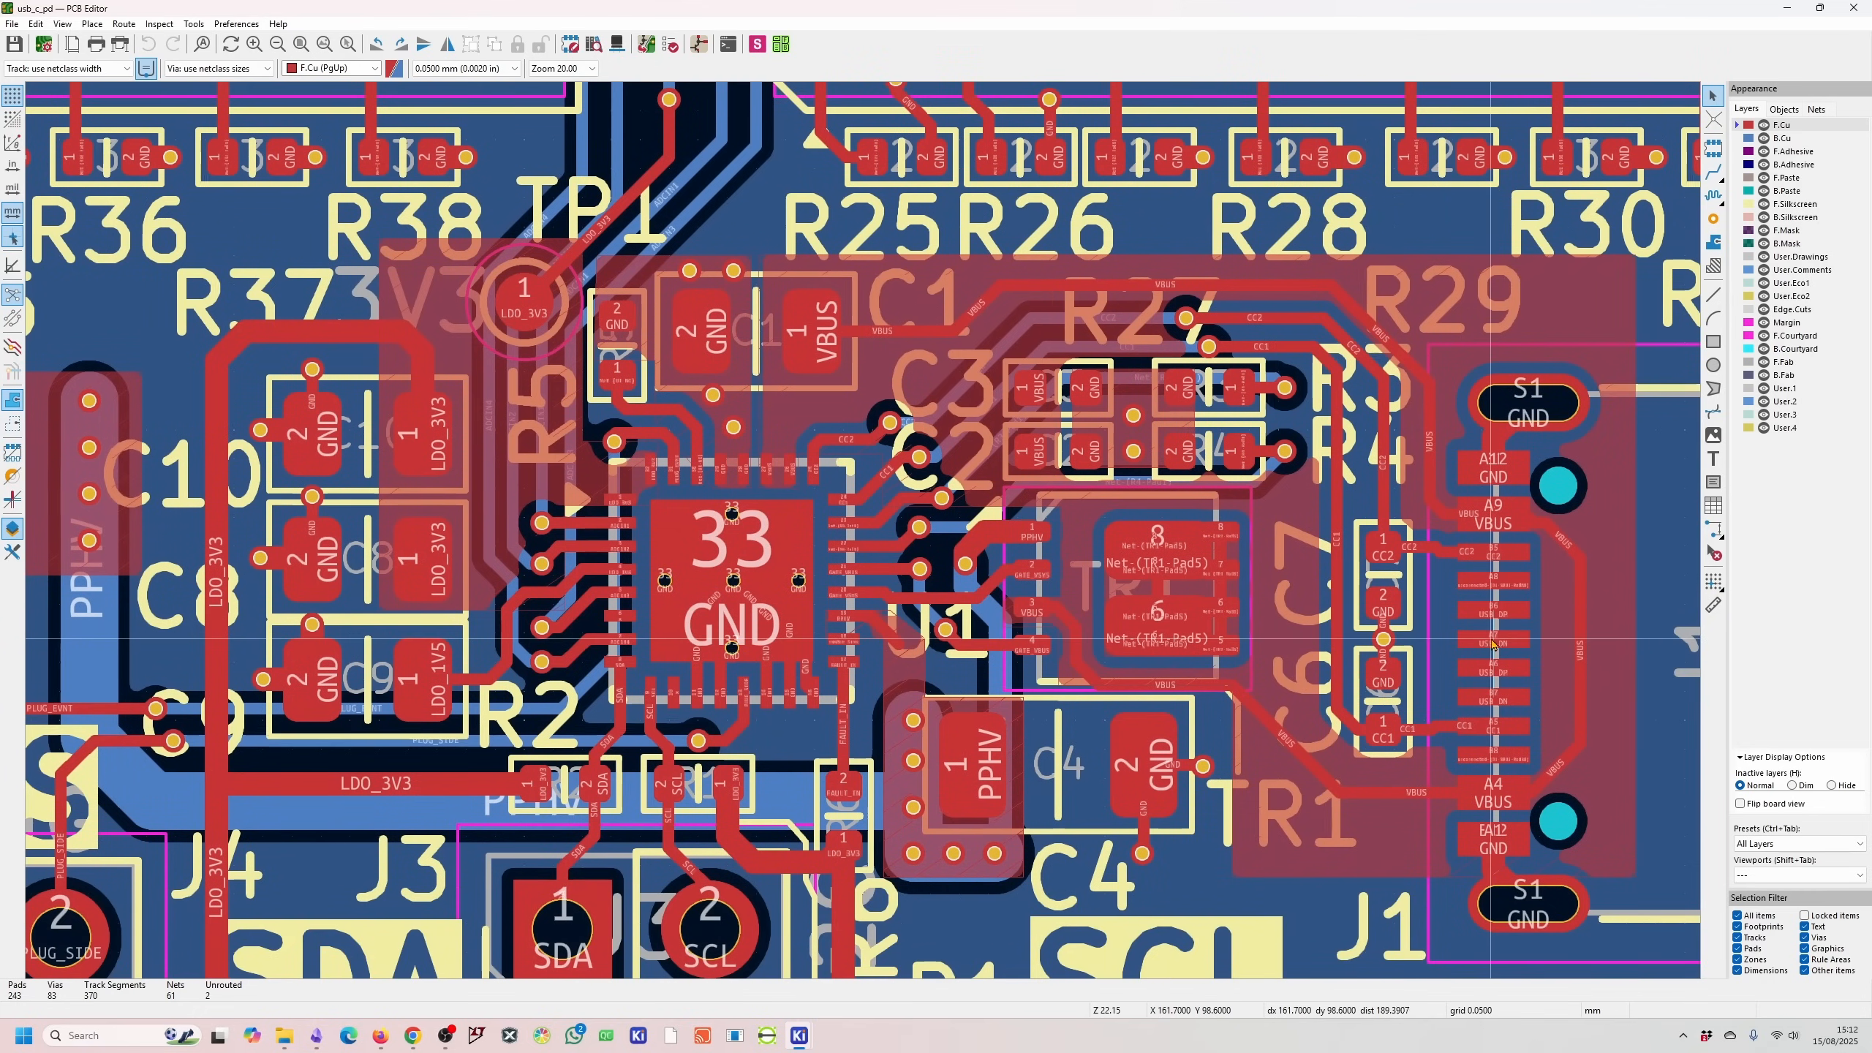
pyautogui.moveTo(1496, 686)
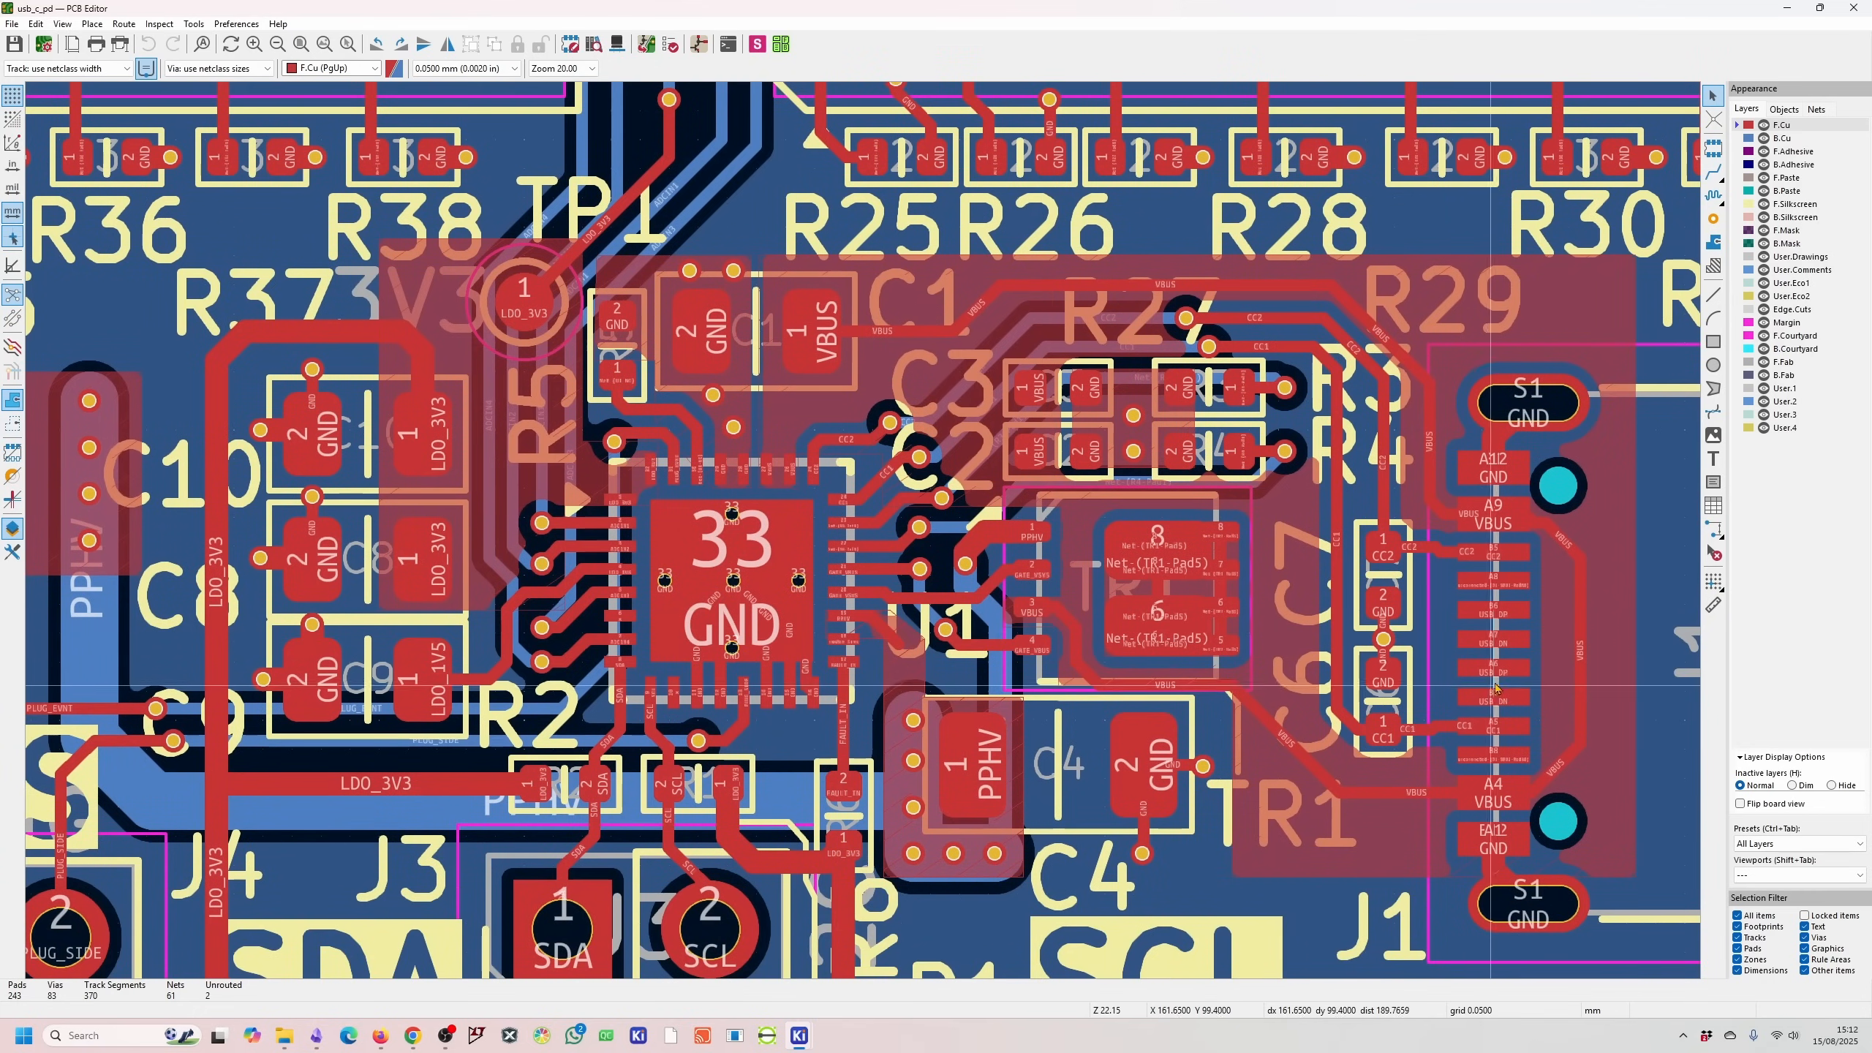
pyautogui.moveTo(1444, 653)
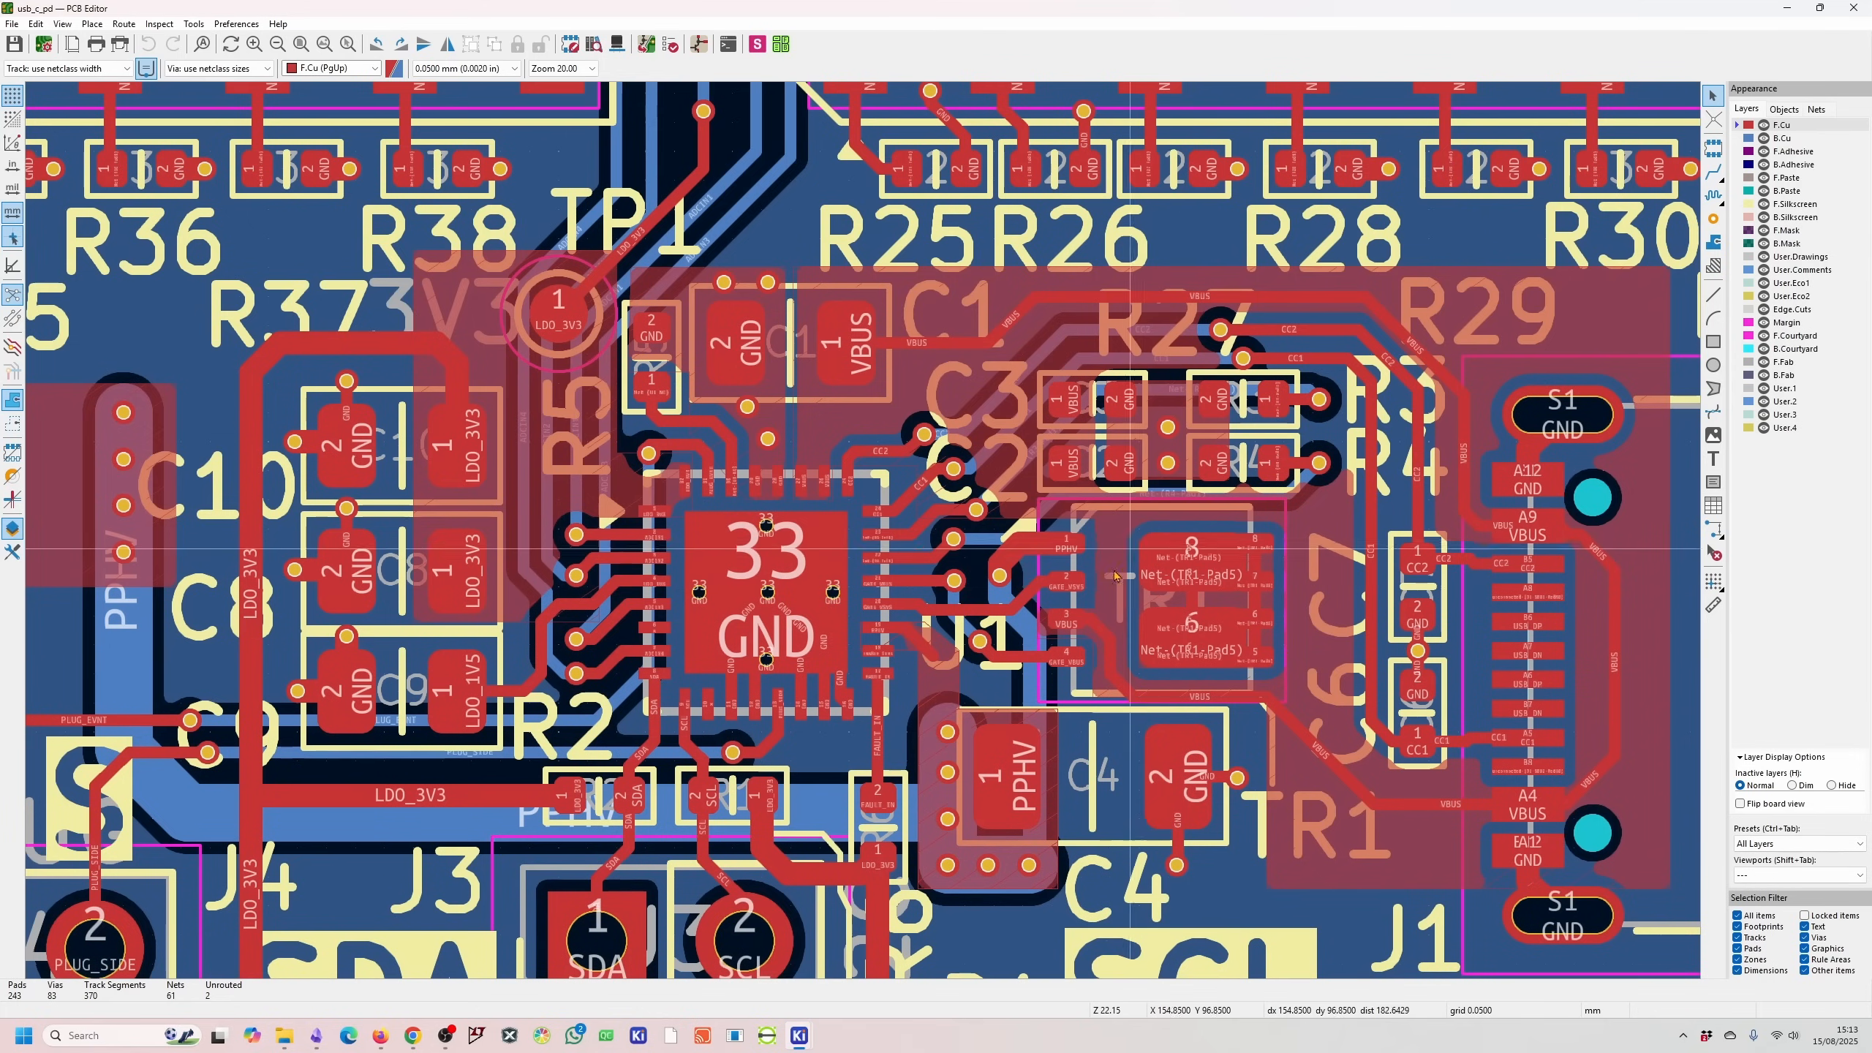
pyautogui.moveTo(812, 587)
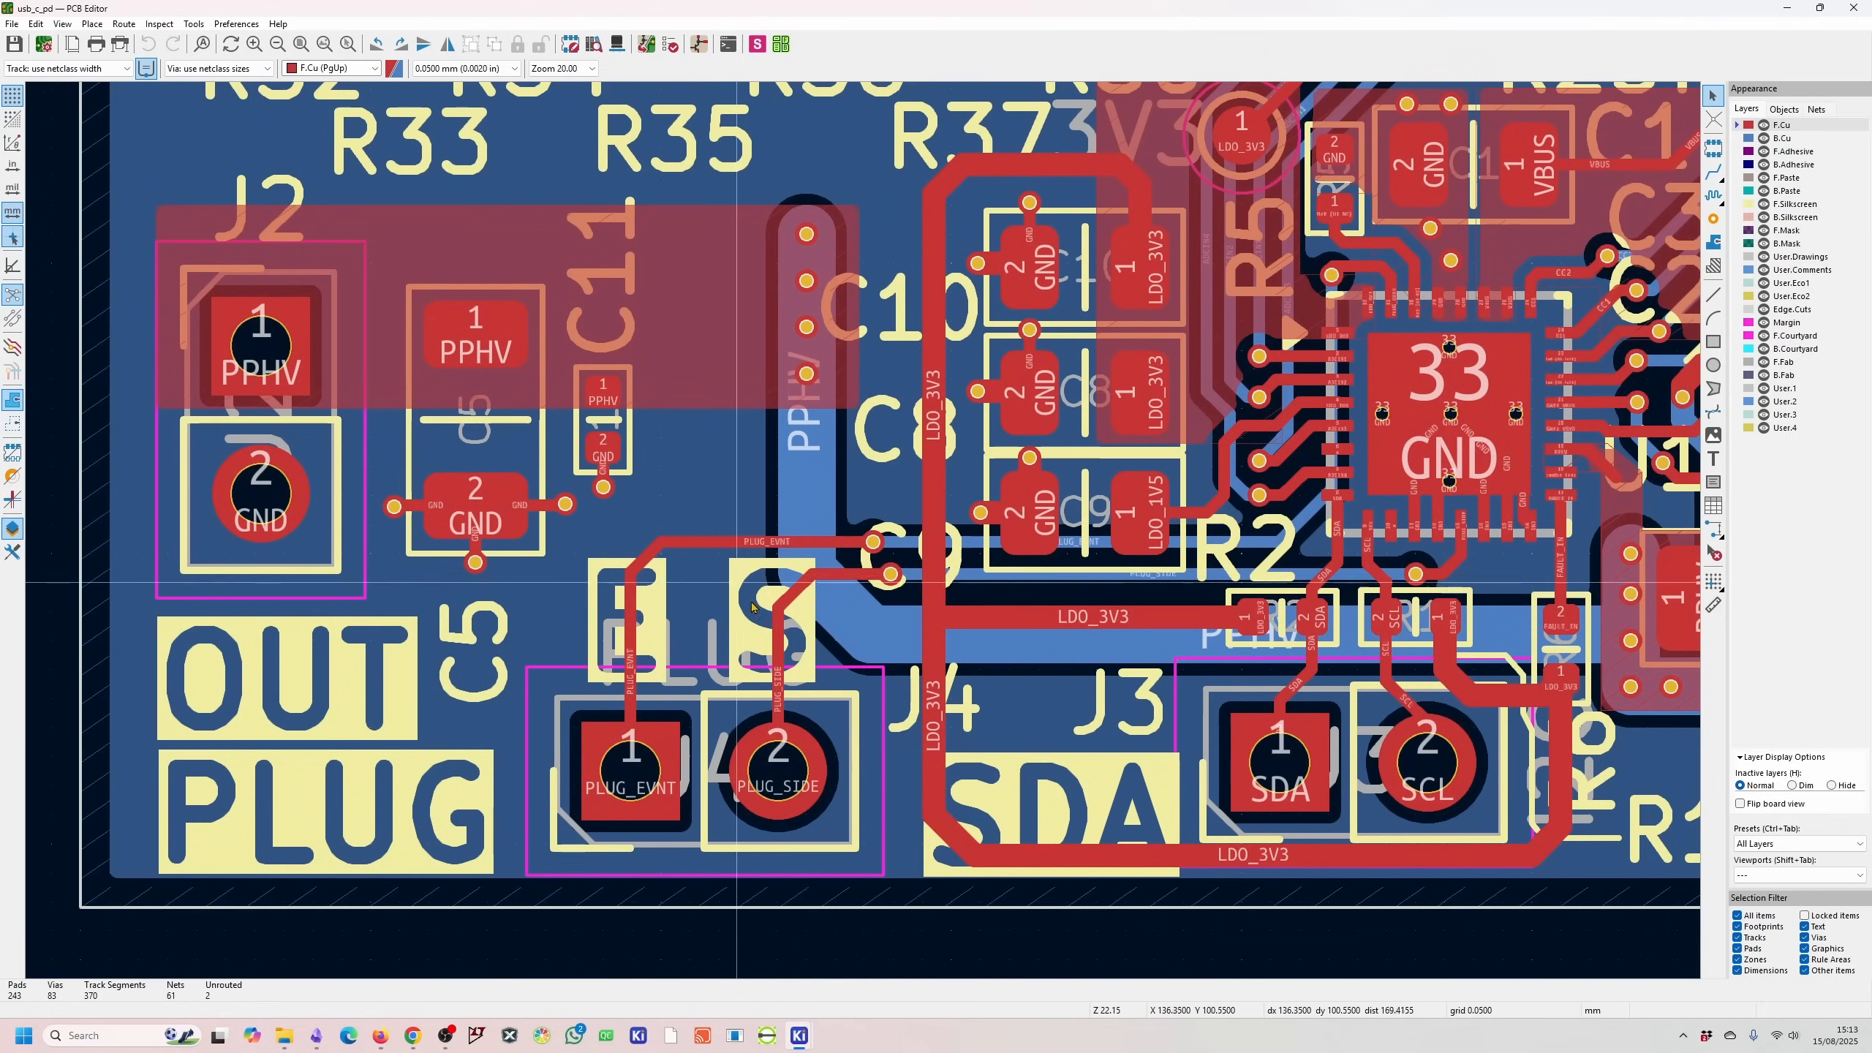
pyautogui.moveTo(737, 807)
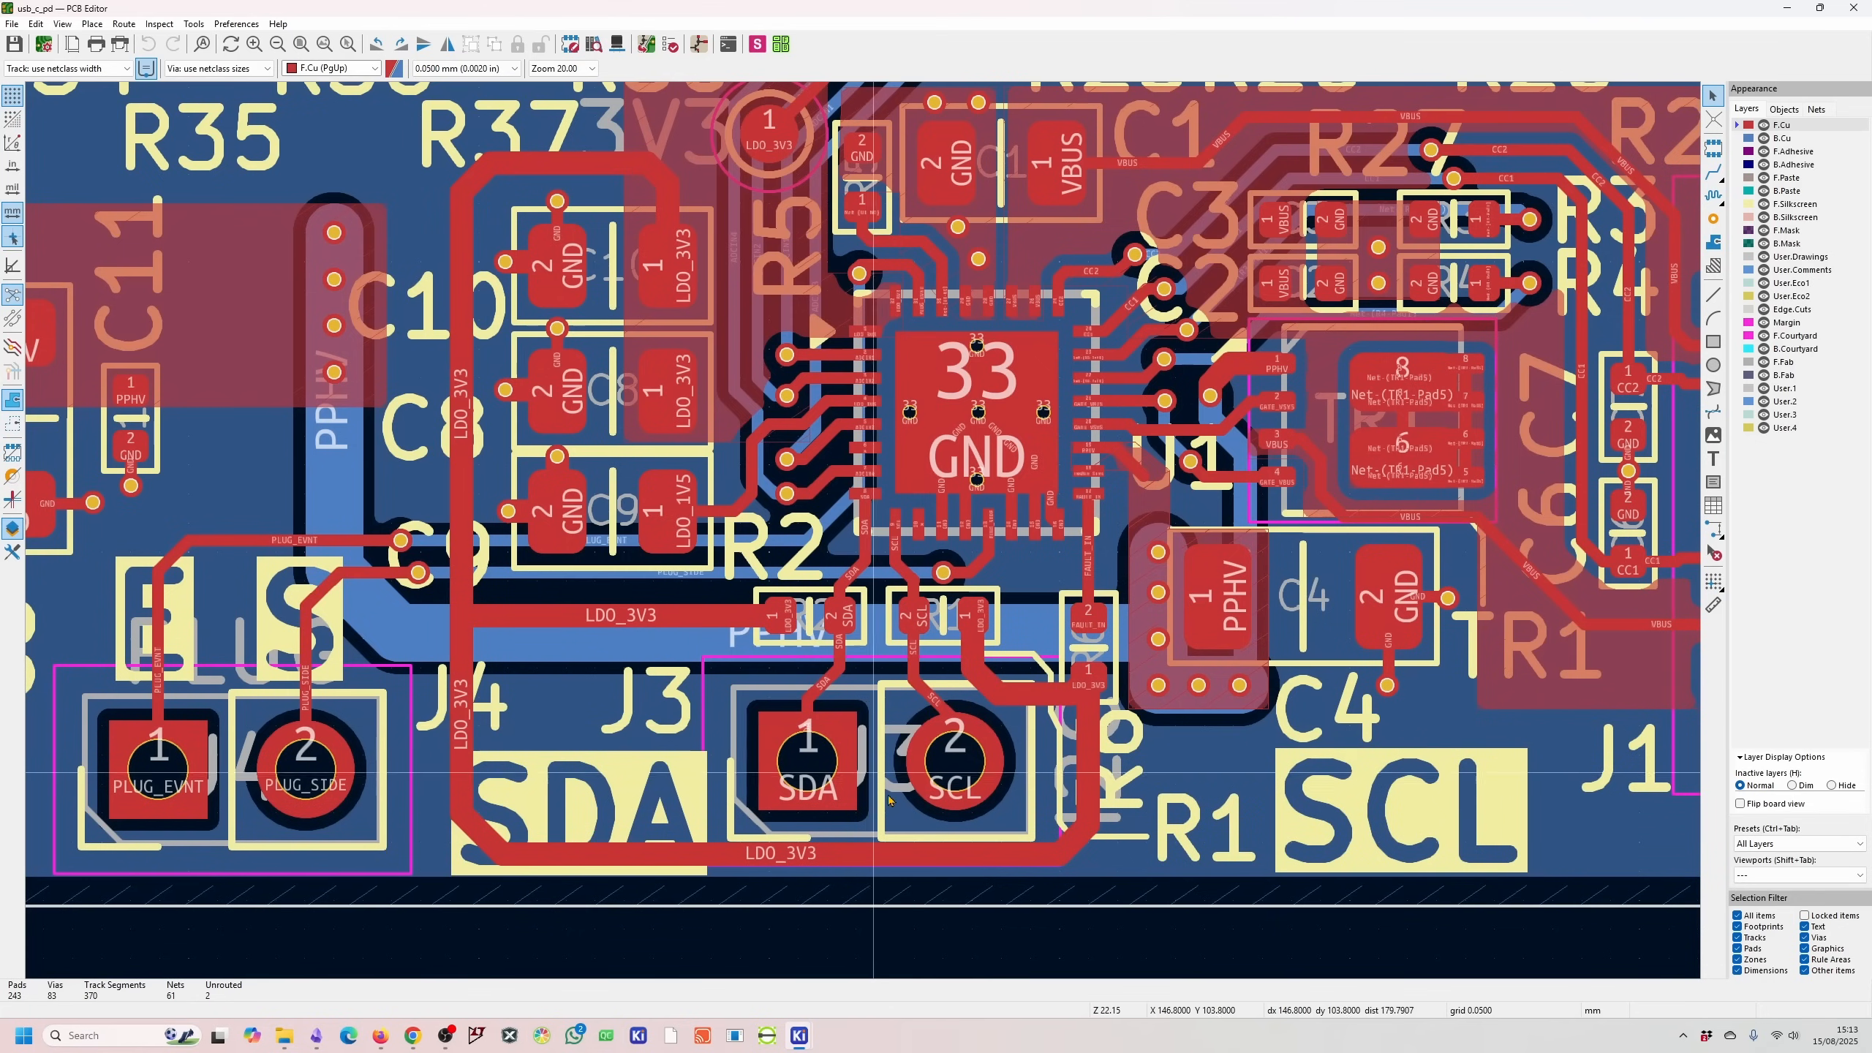
pyautogui.moveTo(907, 781)
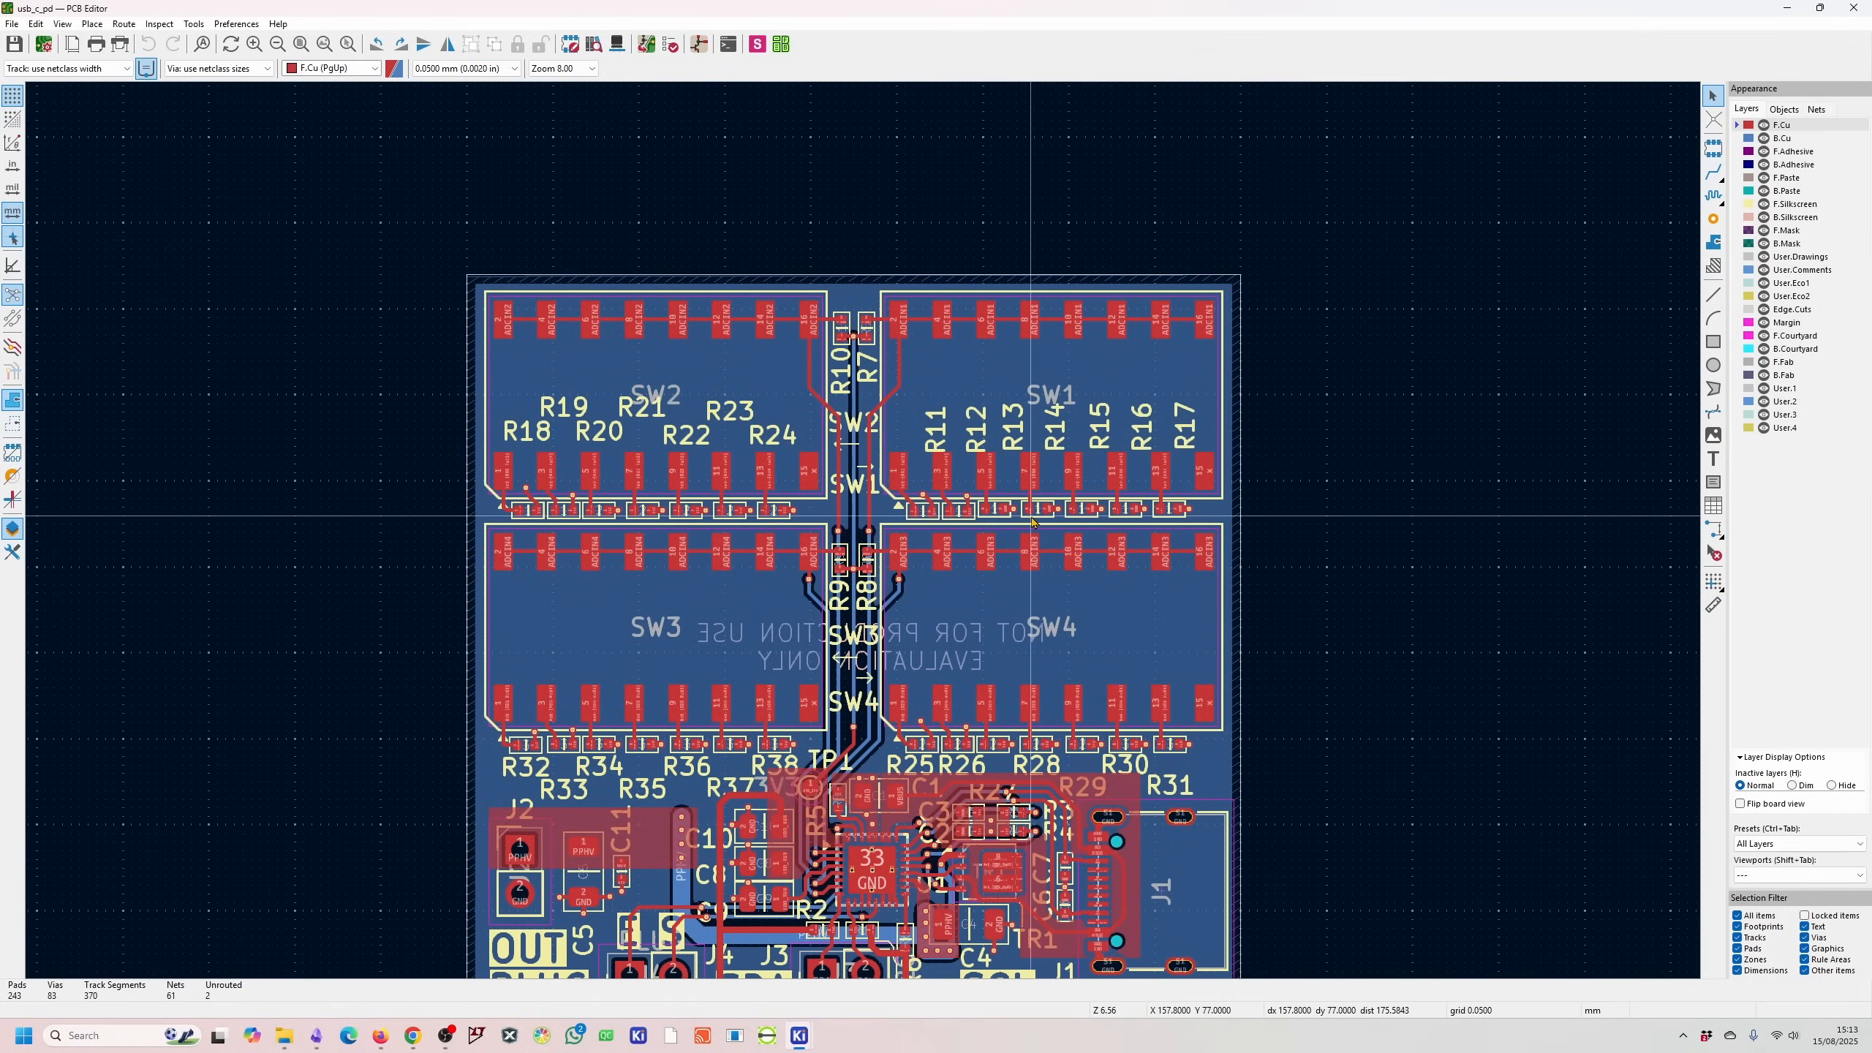
pyautogui.scroll(-3)
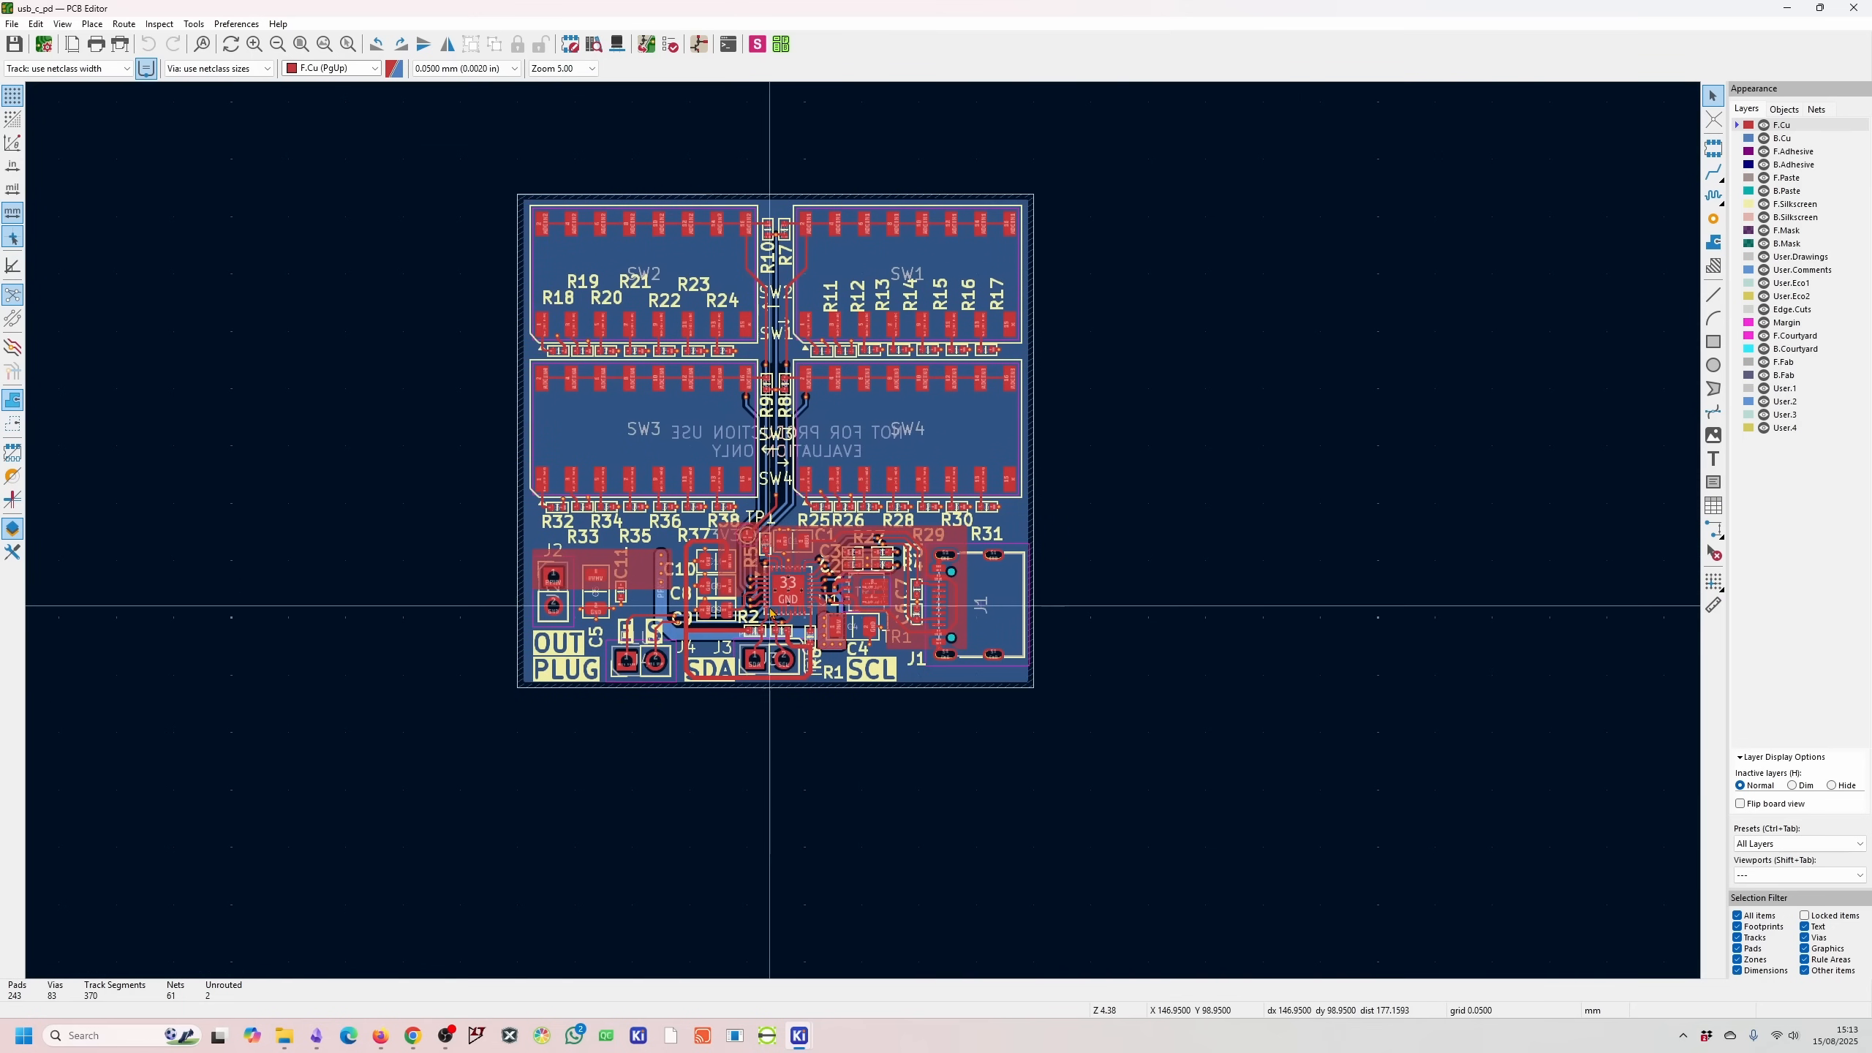